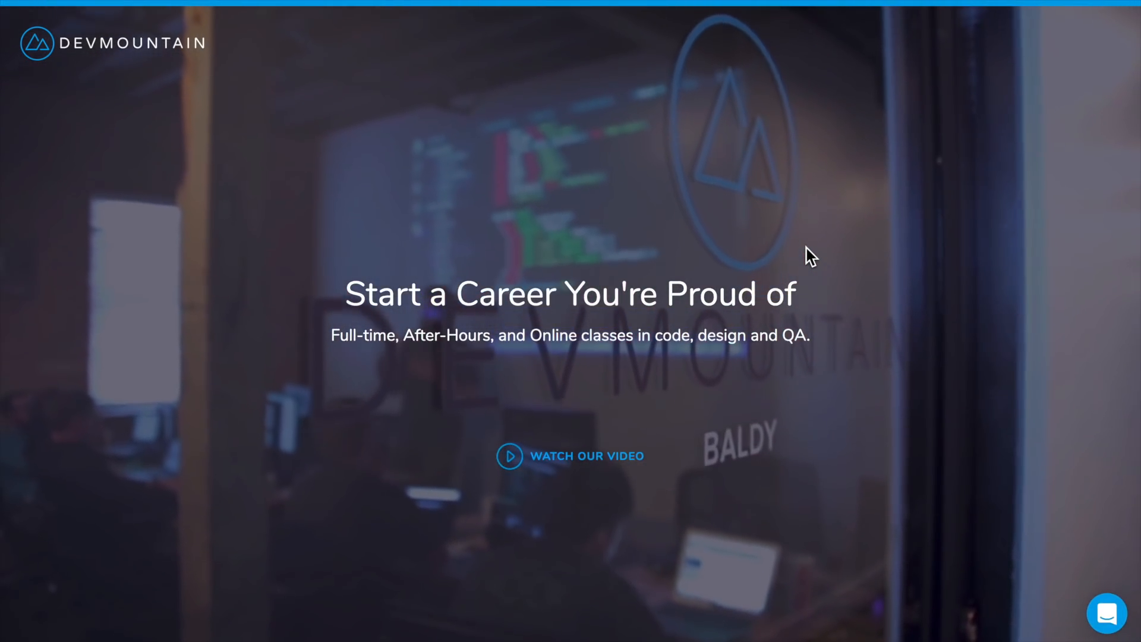
# - Scroll the DevMountain homepage past the hero and alumni logos to 'What Makes DevMountain Unique?'
pyautogui.scroll(-3)
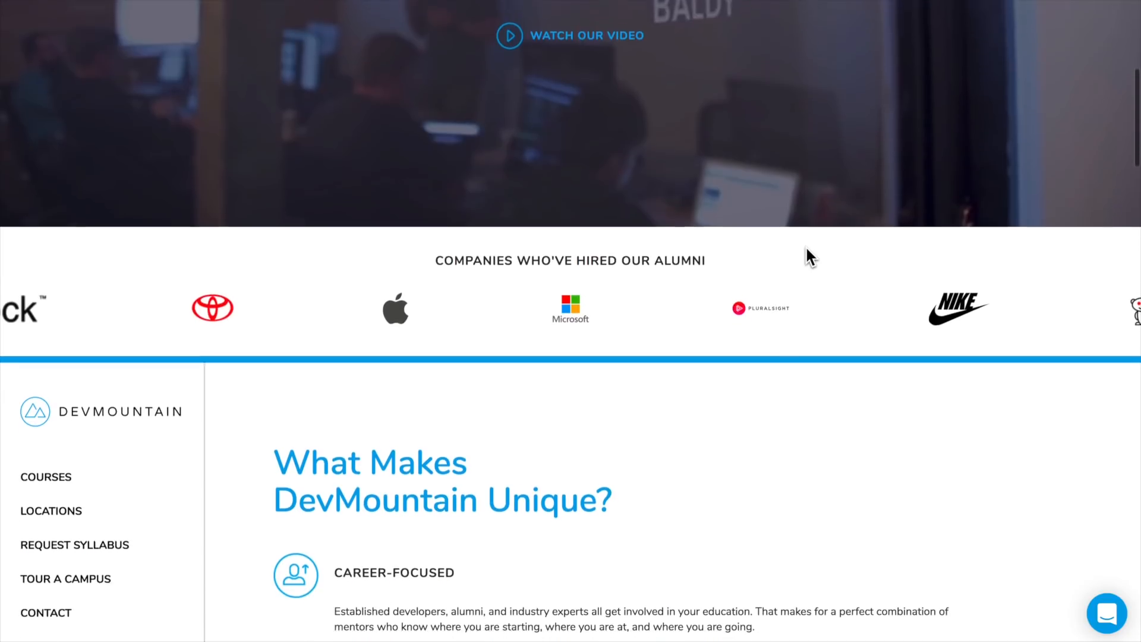
pyautogui.scroll(-3)
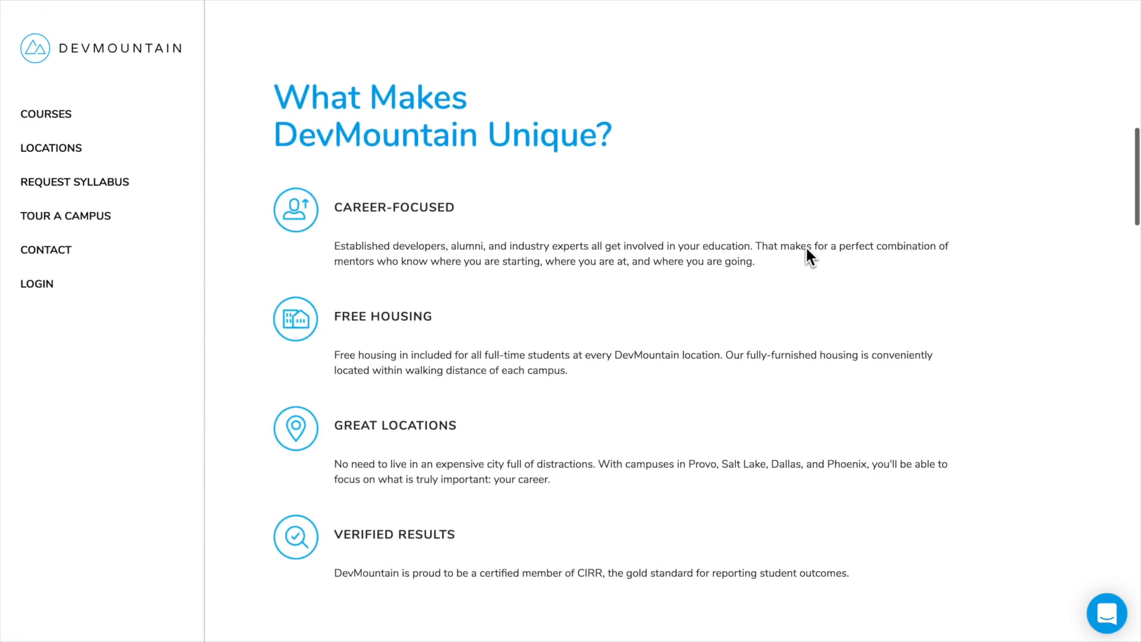
pyautogui.scroll(-3)
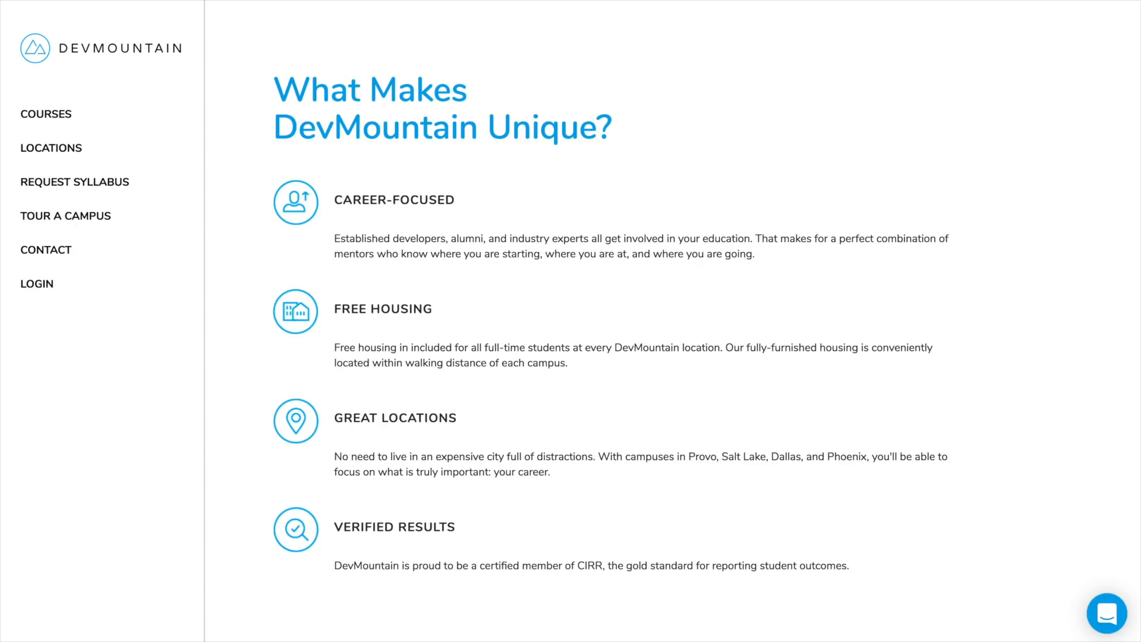
pyautogui.scroll(-3)
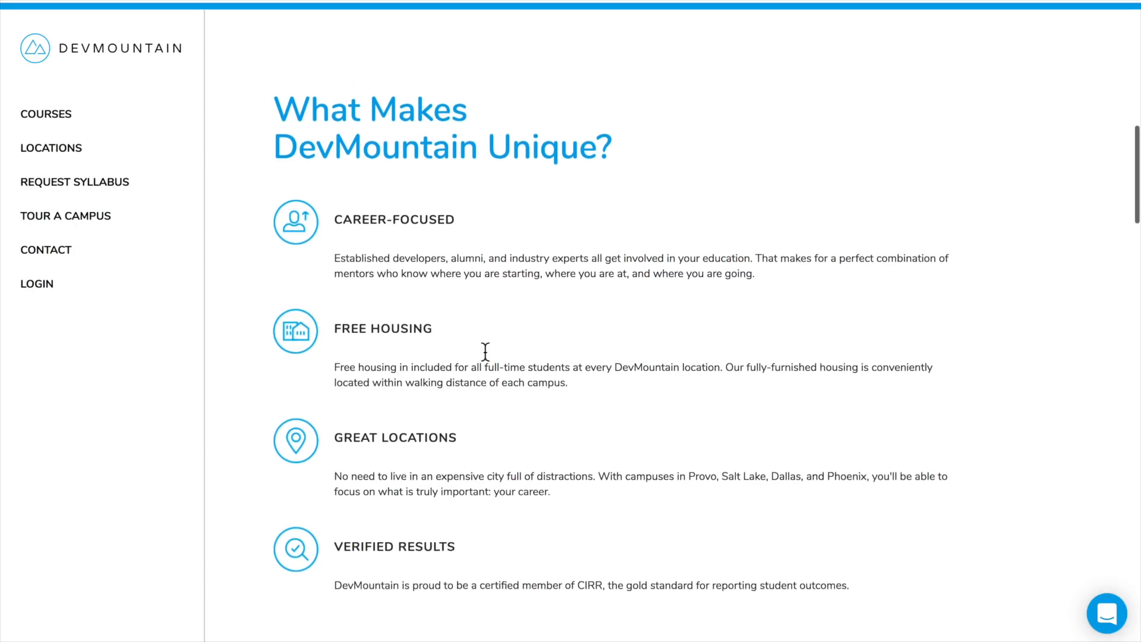
pyautogui.scroll(3)
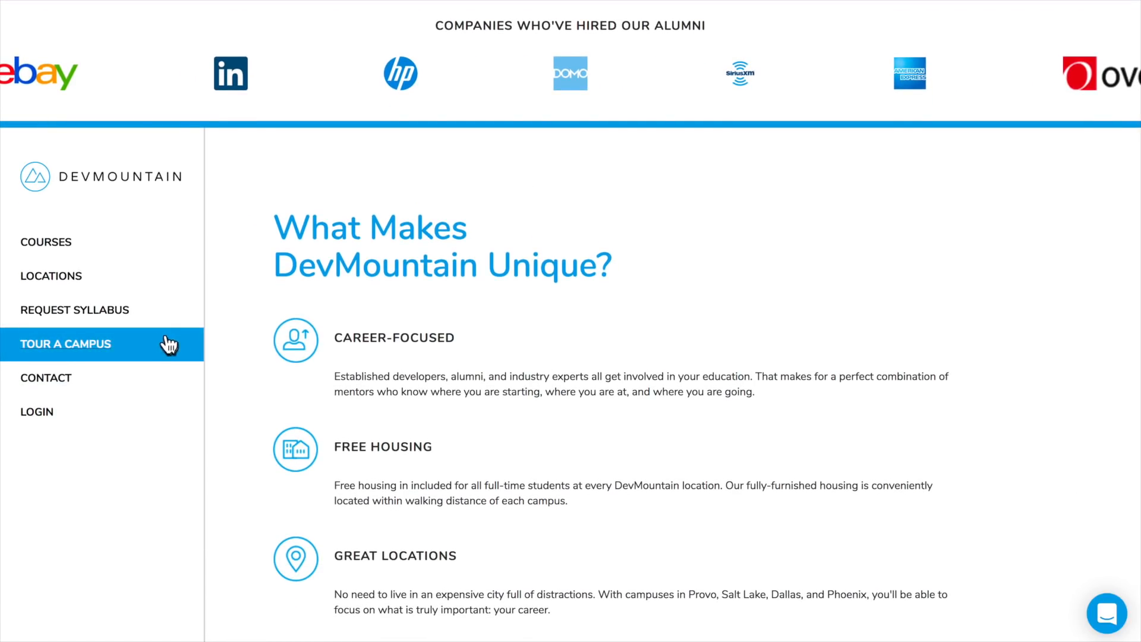
pyautogui.scroll(-3)
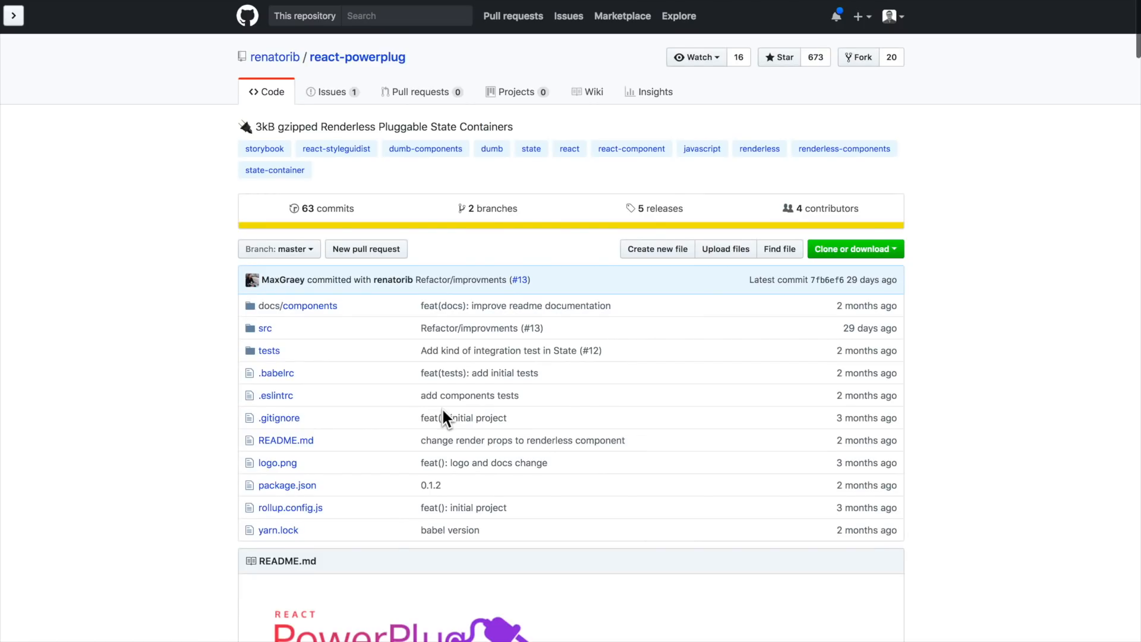
# - Highlight 'Renderless Pluggable State Containers' in the repo description and move down the page
pyautogui.doubleClick(429, 417)
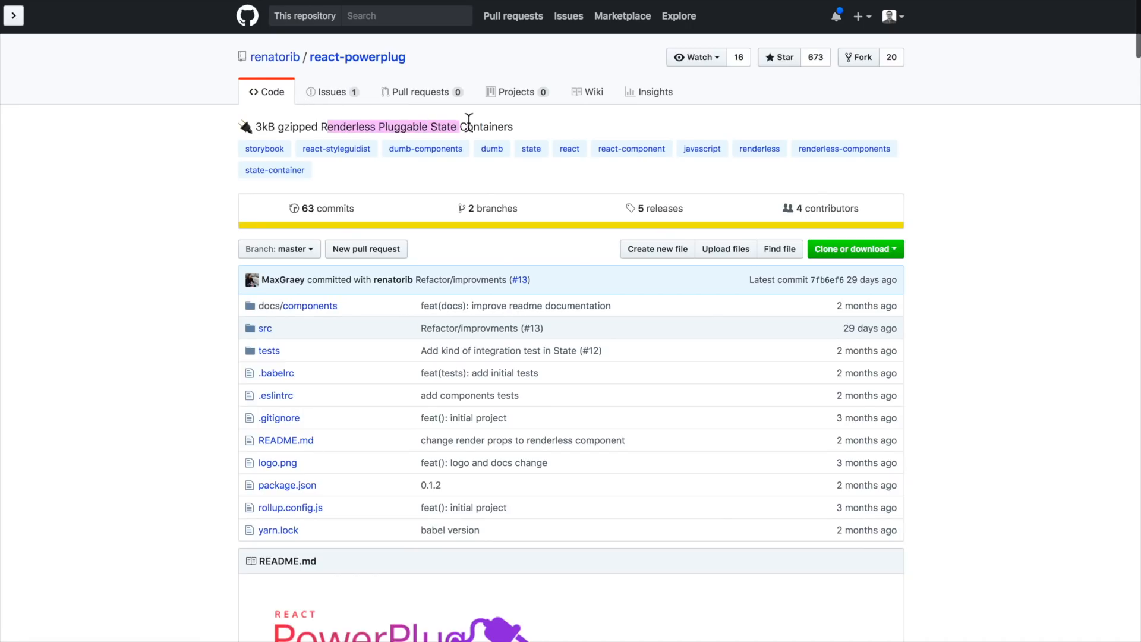
pyautogui.scroll(-3)
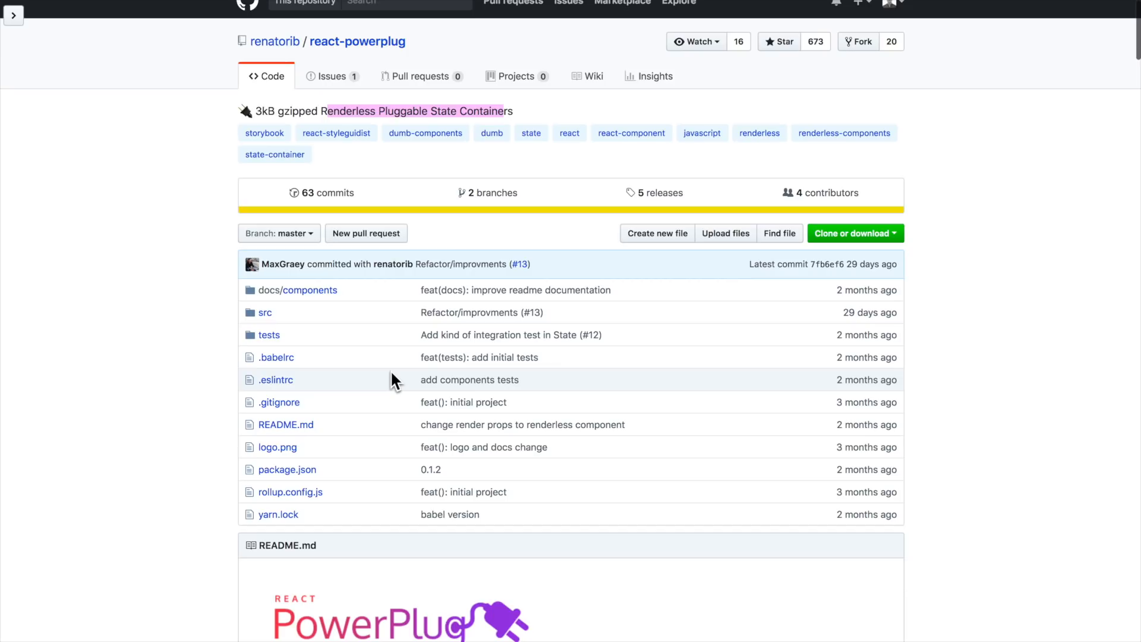
# - Scroll the README down to Components > State Containers > Toggle
pyautogui.scroll(-3)
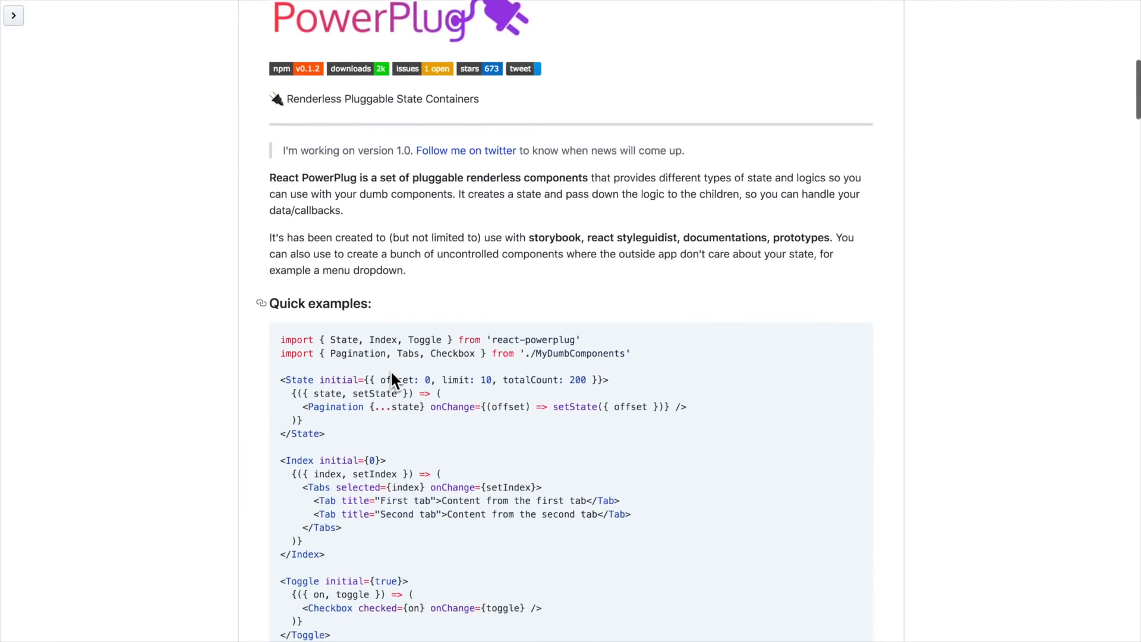
pyautogui.scroll(-3)
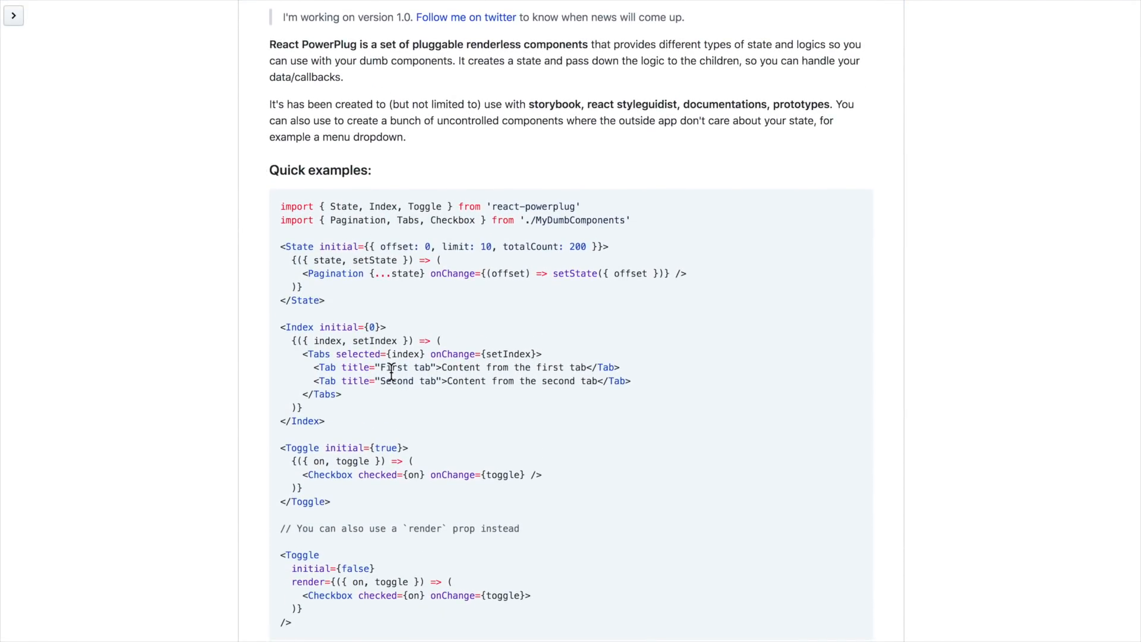
pyautogui.scroll(-3)
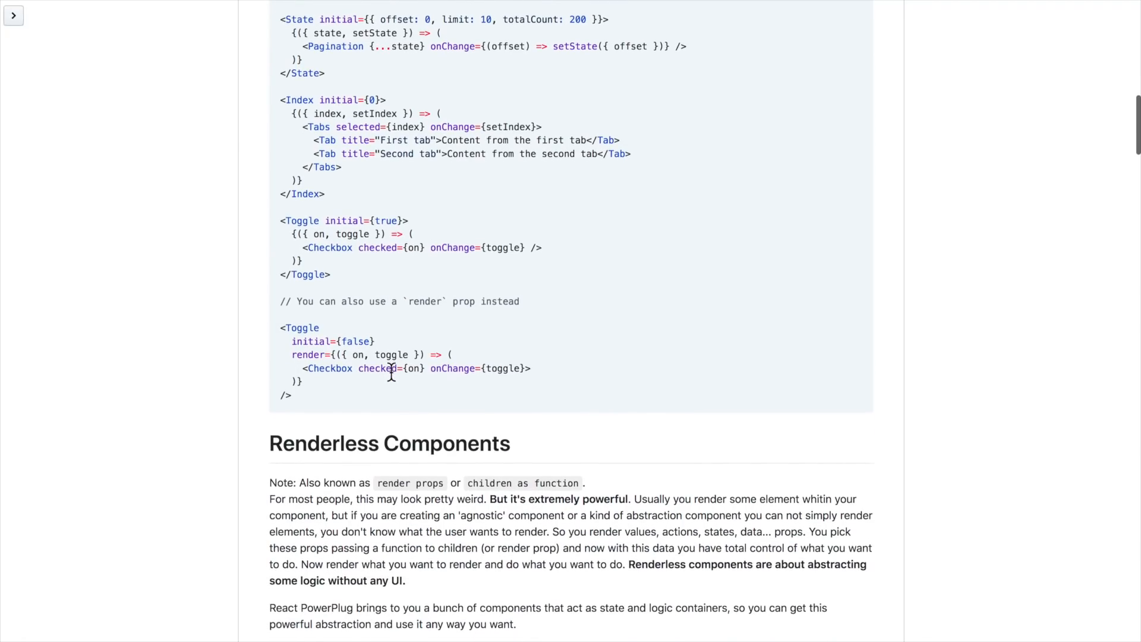
pyautogui.scroll(-3)
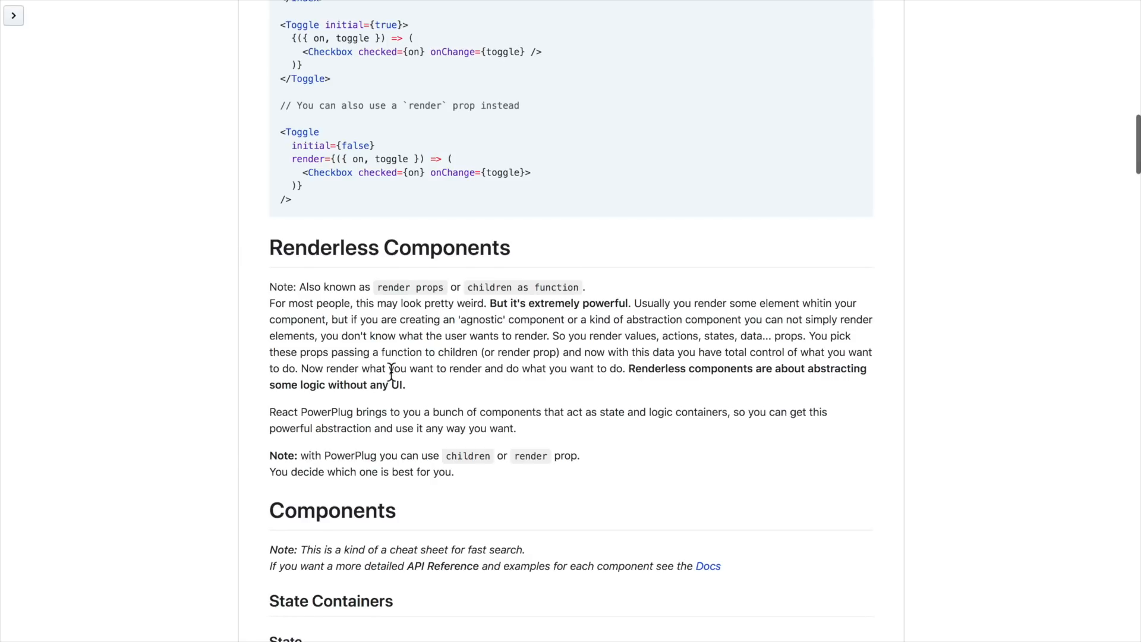
pyautogui.scroll(-3)
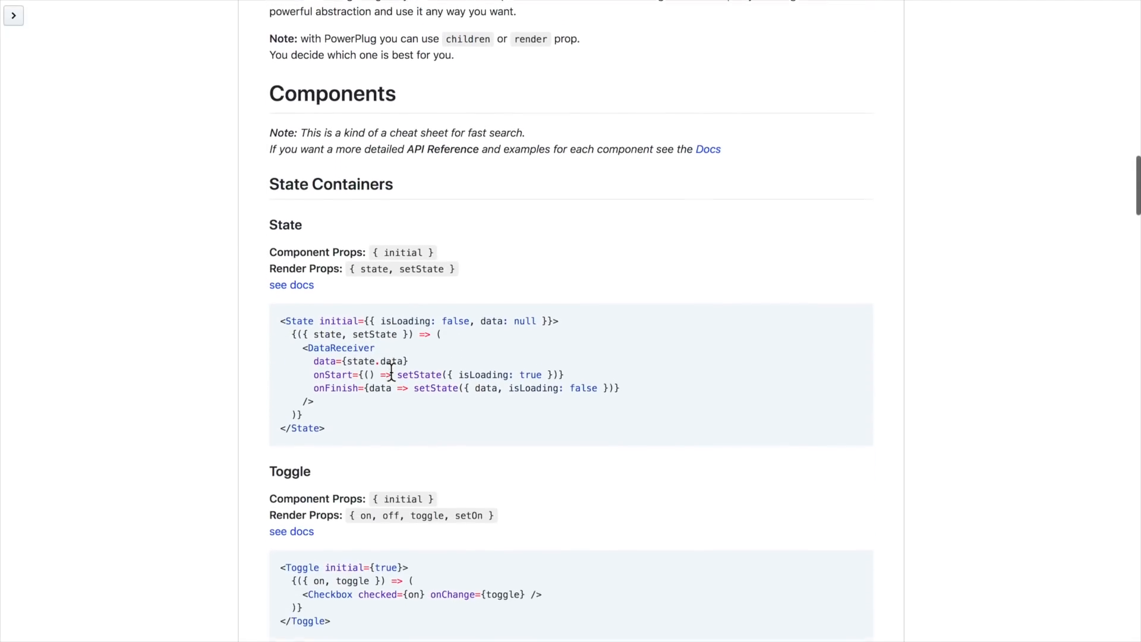
pyautogui.scroll(-3)
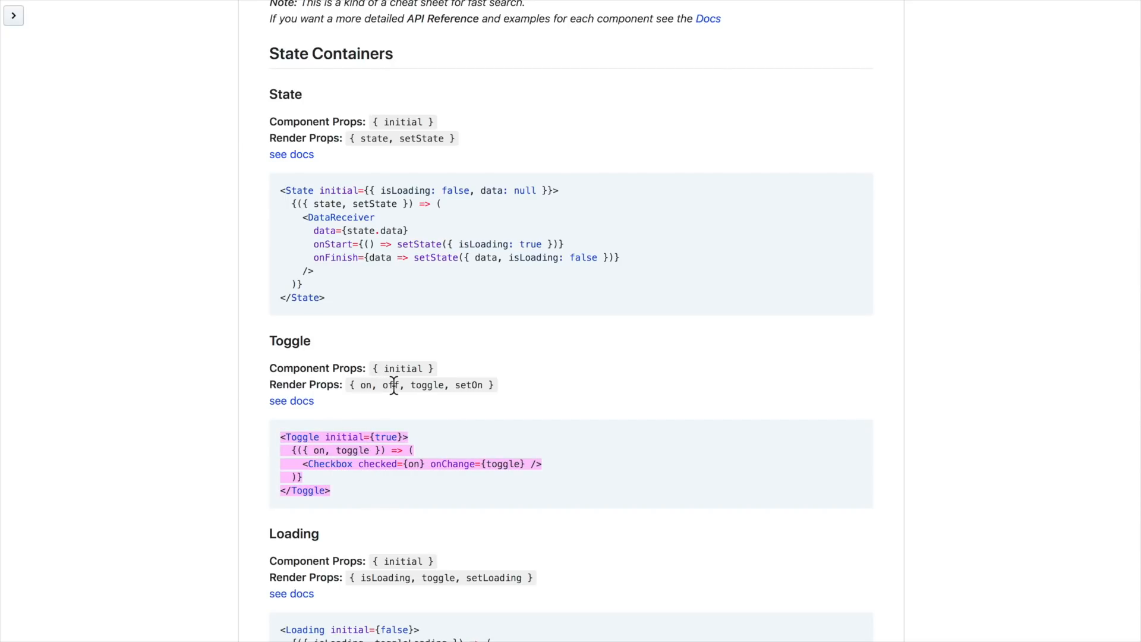
# - Highlight the Toggle example's render function lines, then clear the highlight
pyautogui.doubleClick(427, 384)
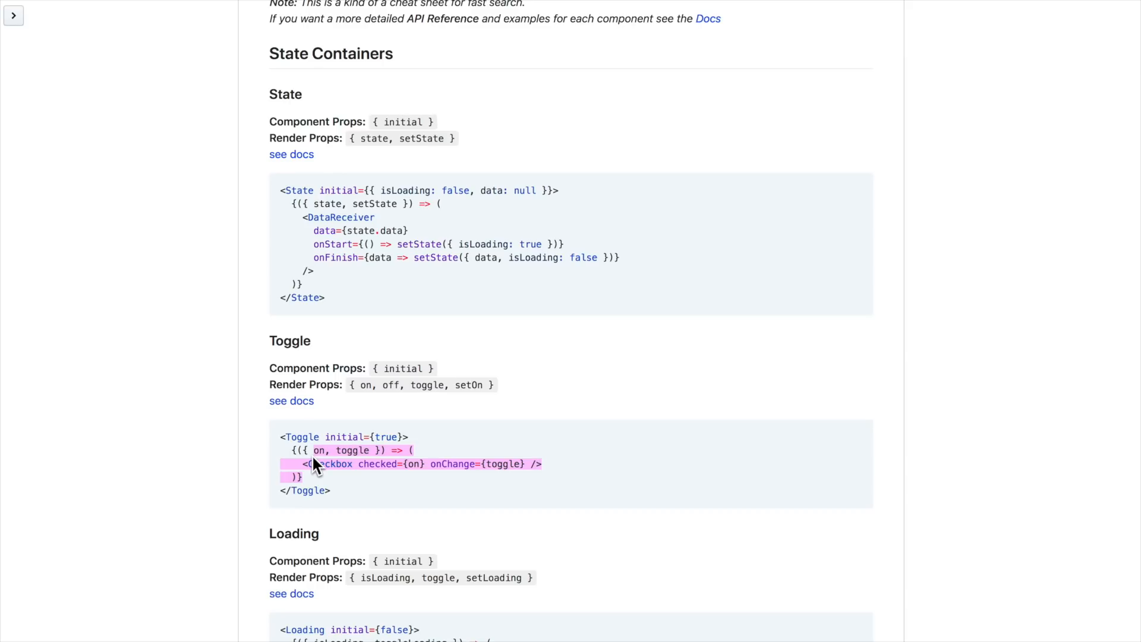
pyautogui.moveTo(346, 495)
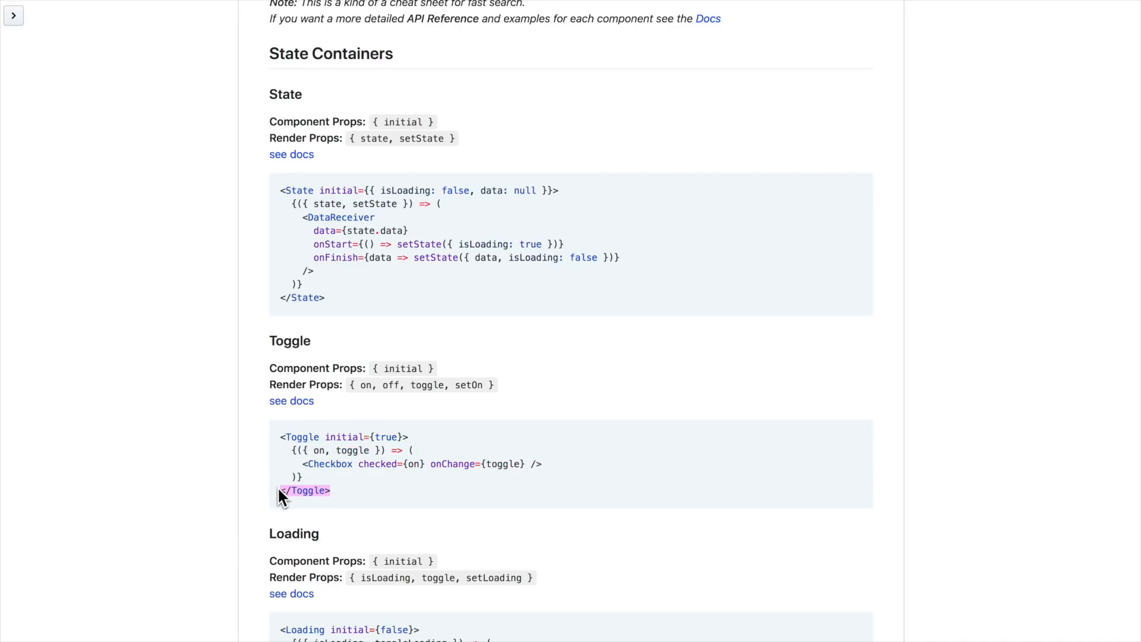
pyautogui.moveTo(281, 495); pyautogui.dragTo(280, 448)
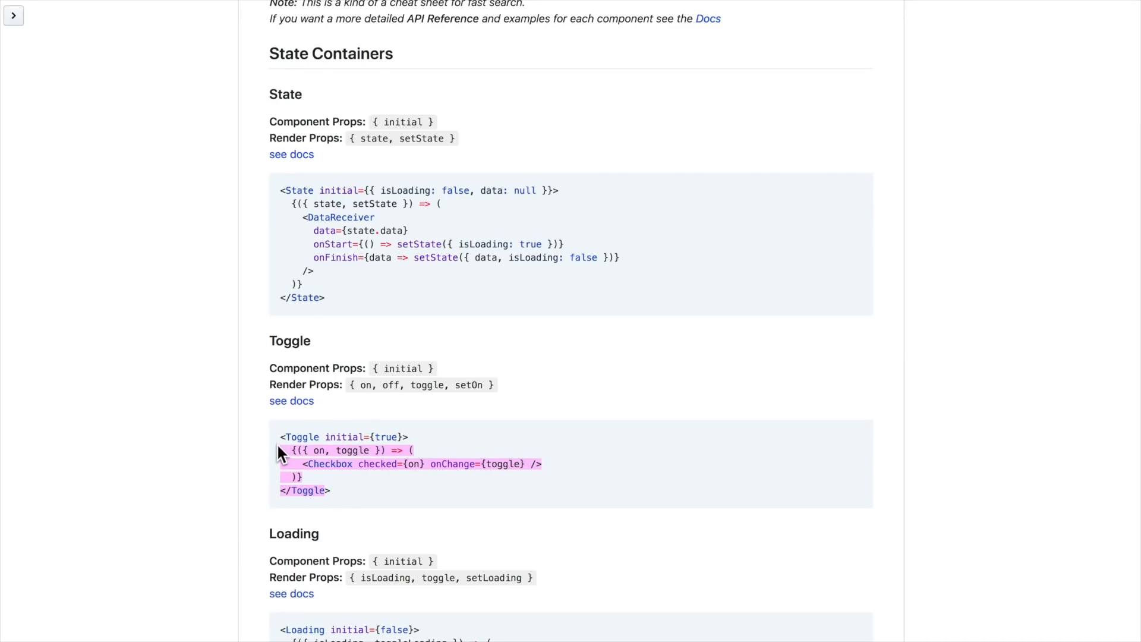
pyautogui.click(291, 450)
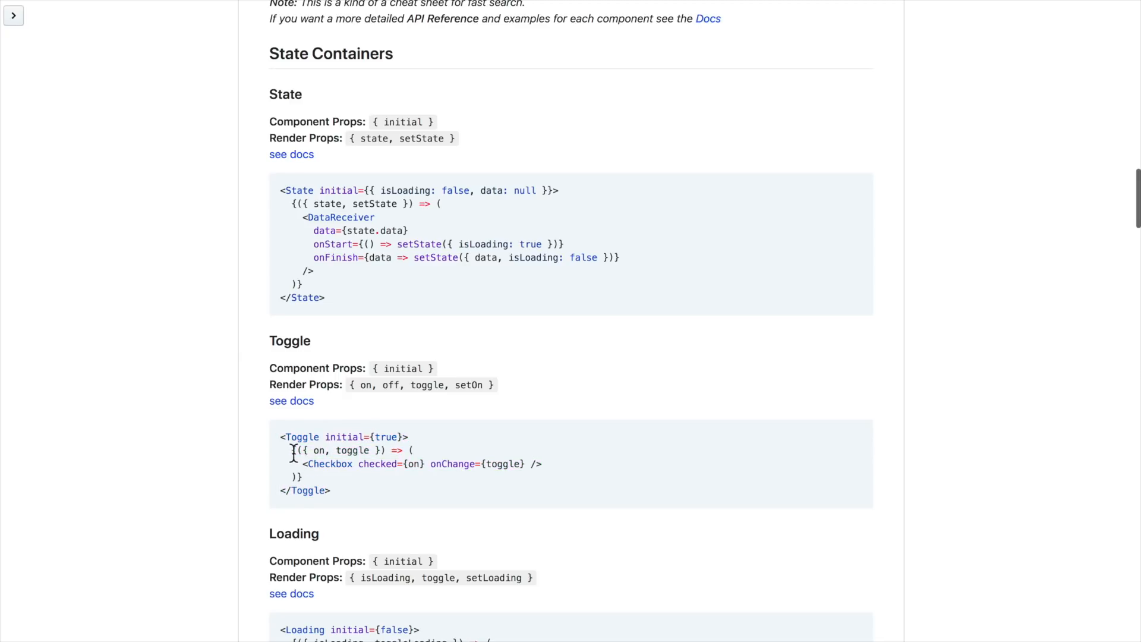
pyautogui.moveTo(329, 470)
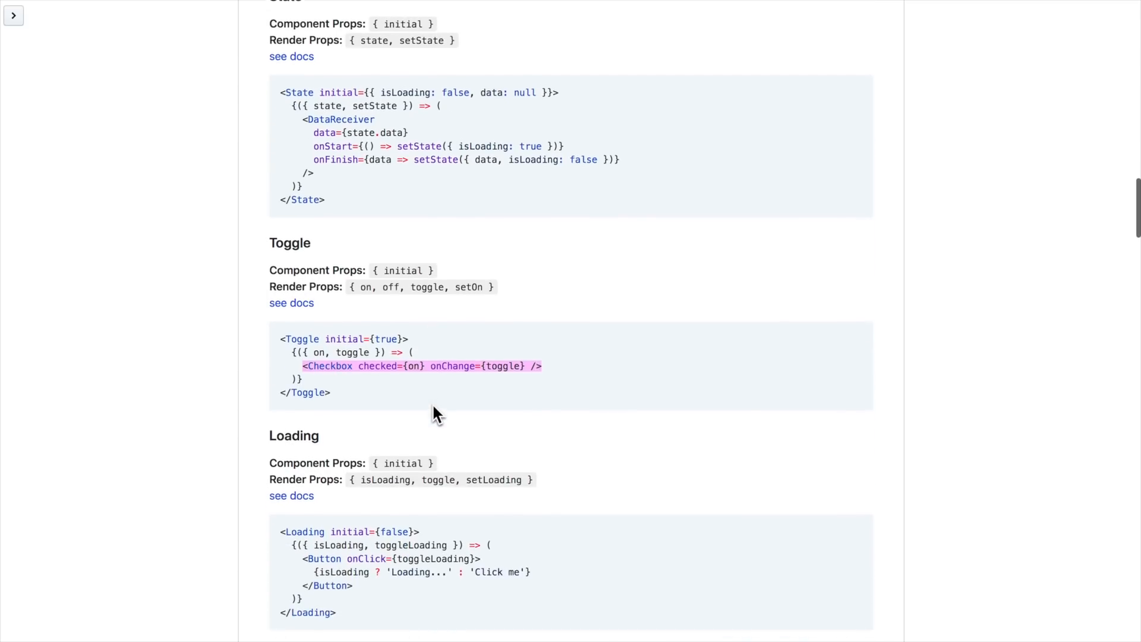
# - Highlight the onChange prop passing toggle to the Checkbox in the Toggle example
pyautogui.scroll(-3)
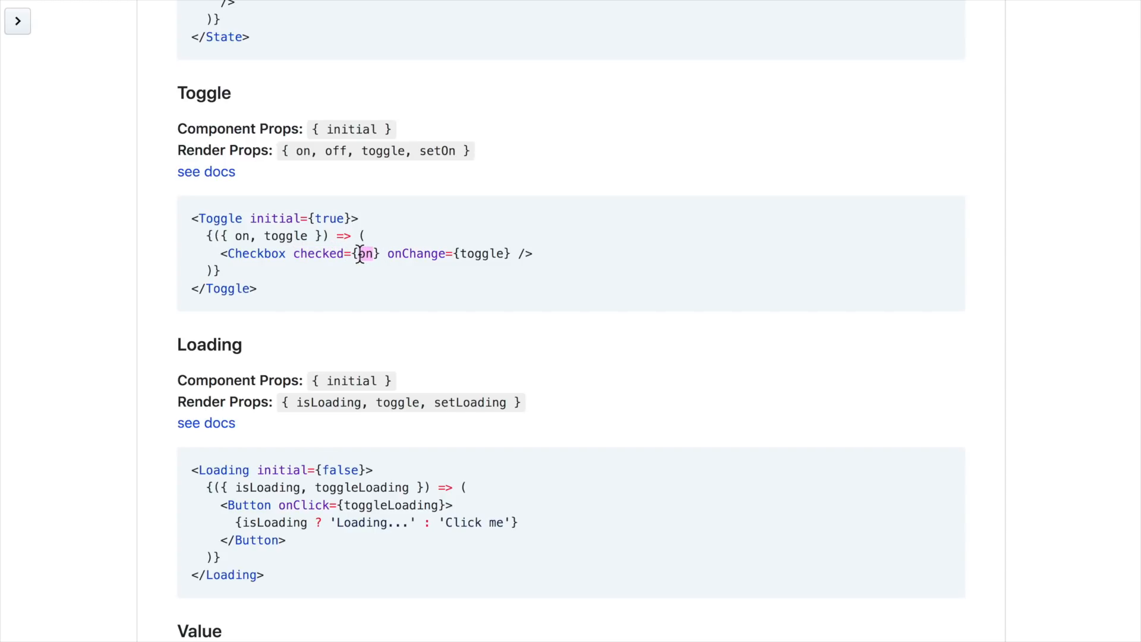
pyautogui.doubleClick(416, 253)
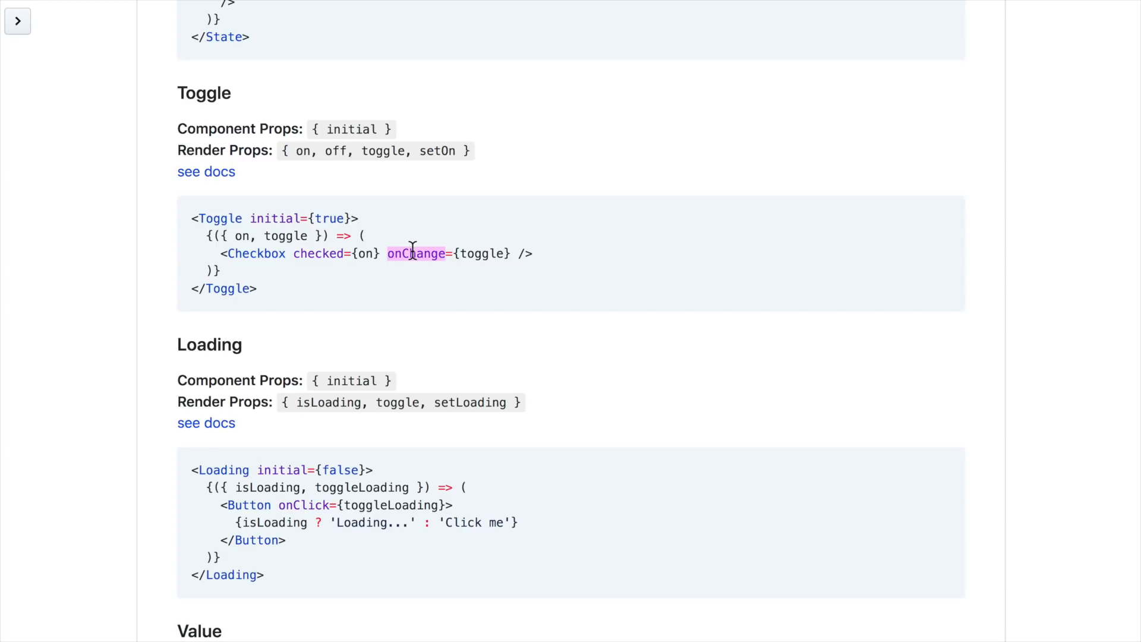
pyautogui.moveTo(475, 253)
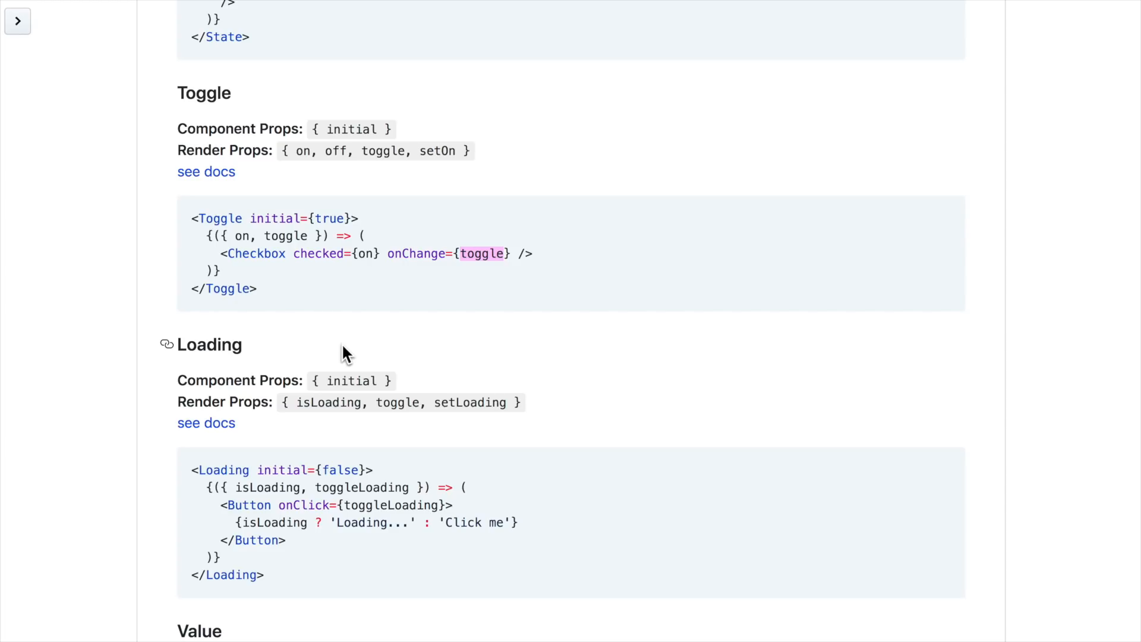
pyautogui.scroll(-3)
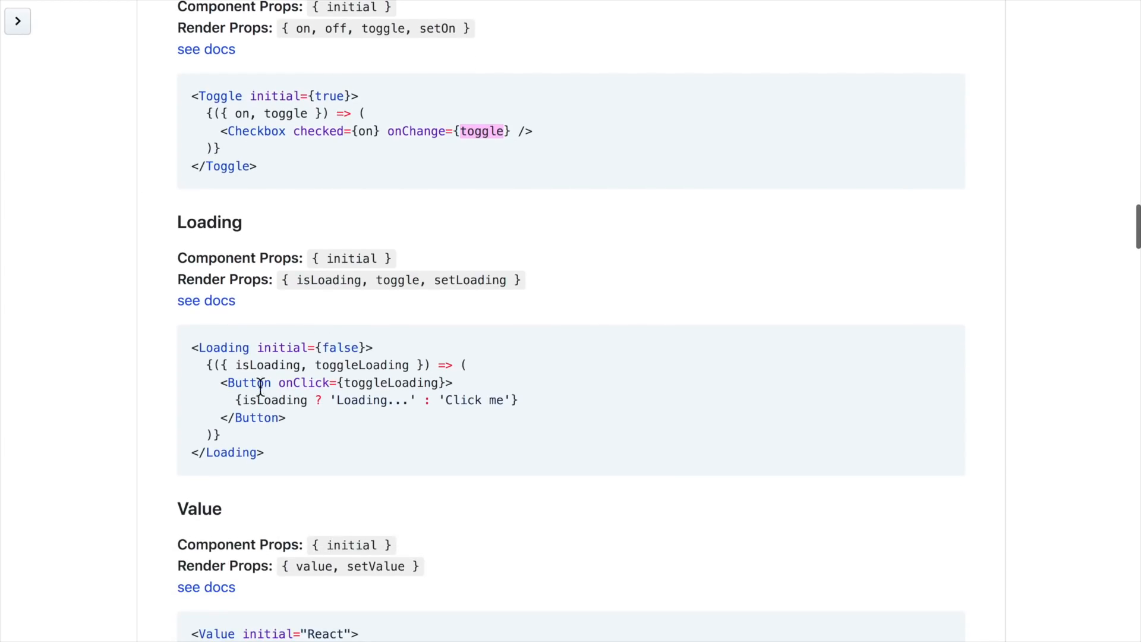
pyautogui.scroll(-3)
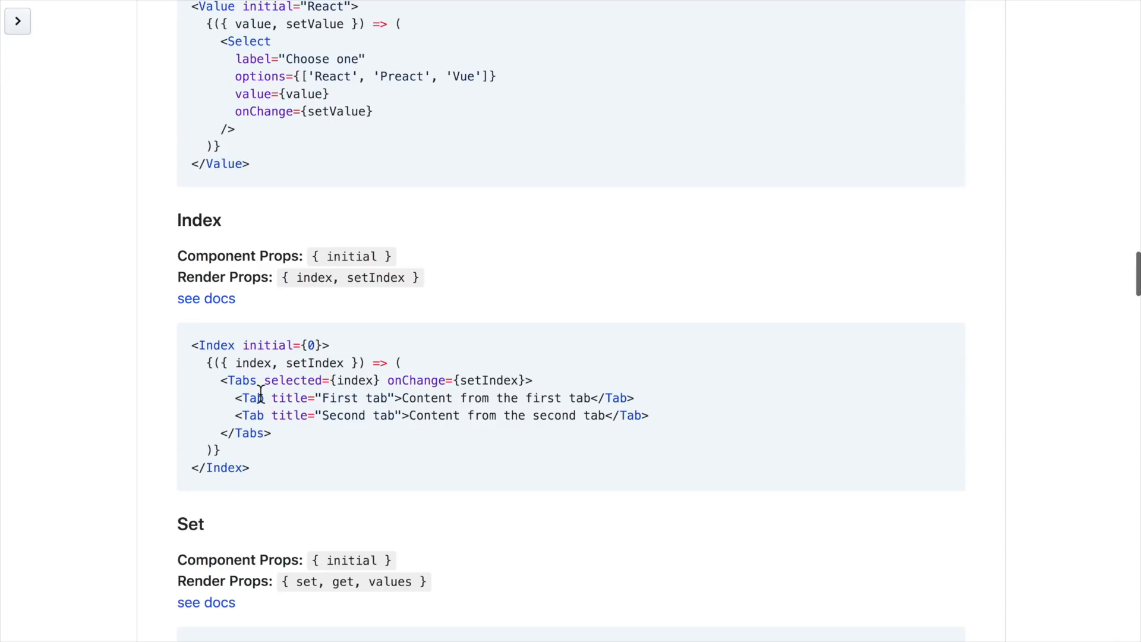
pyautogui.scroll(-3)
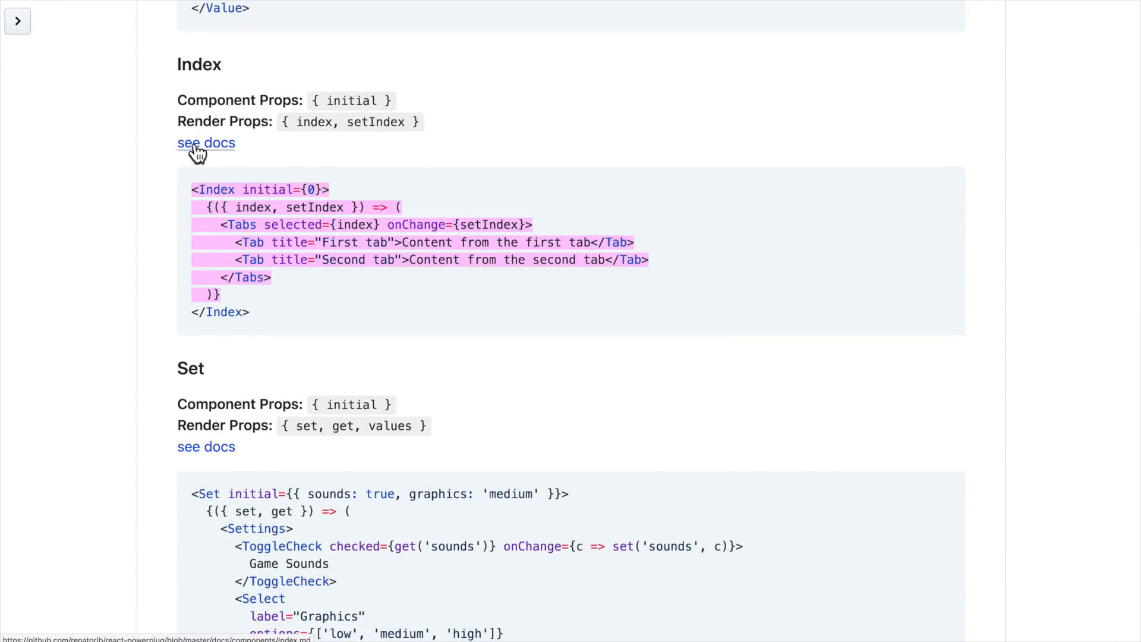
pyautogui.click(206, 142)
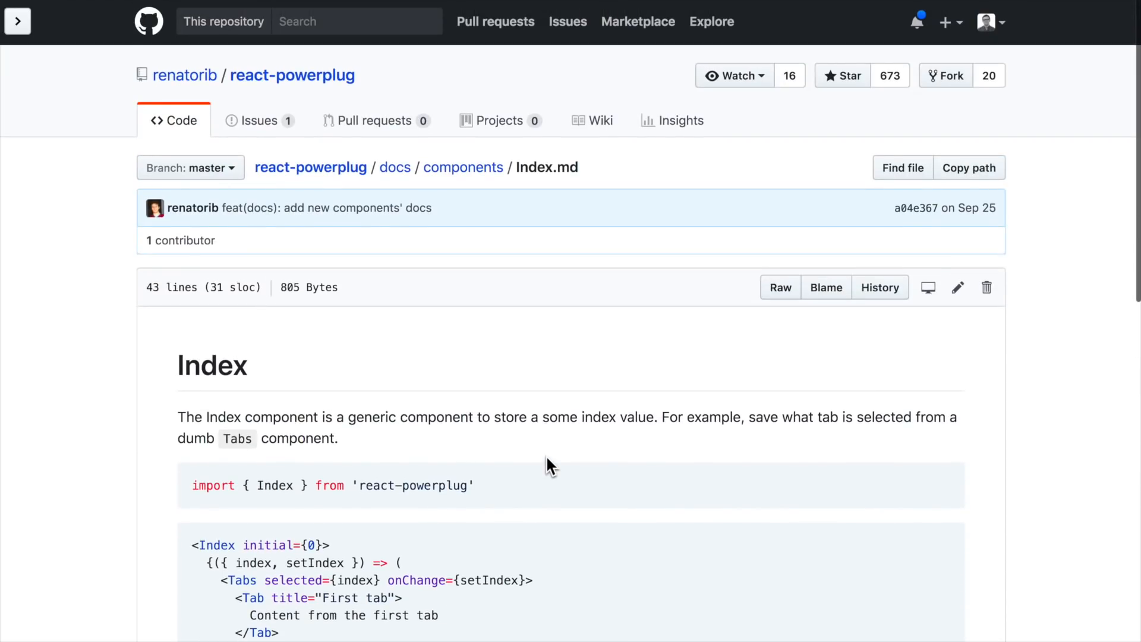
pyautogui.scroll(-3)
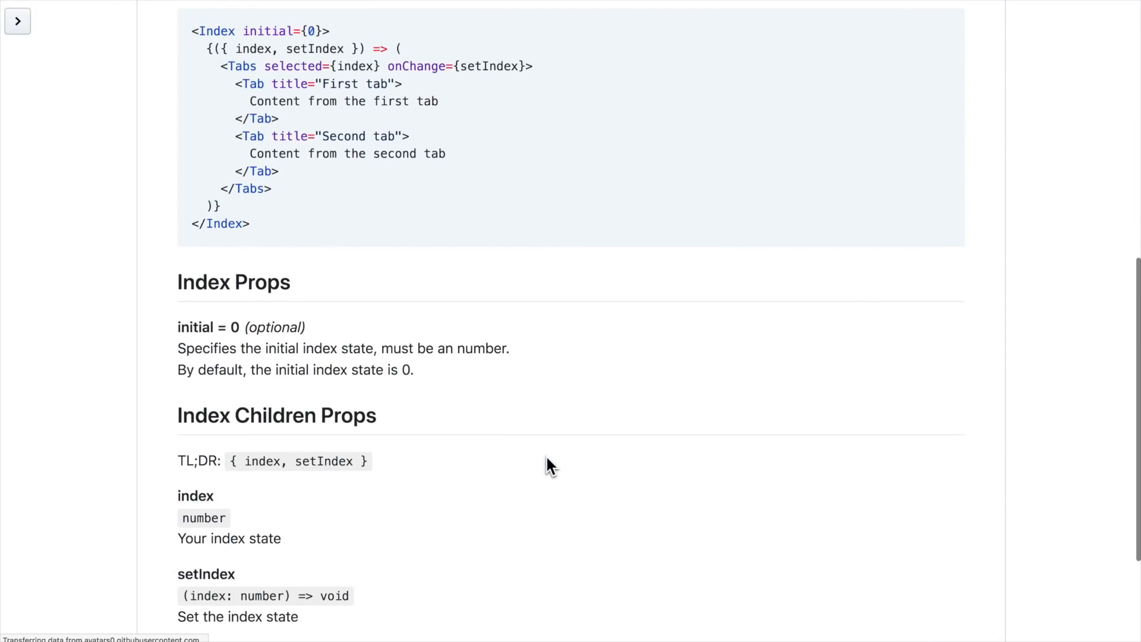
pyautogui.scroll(-3)
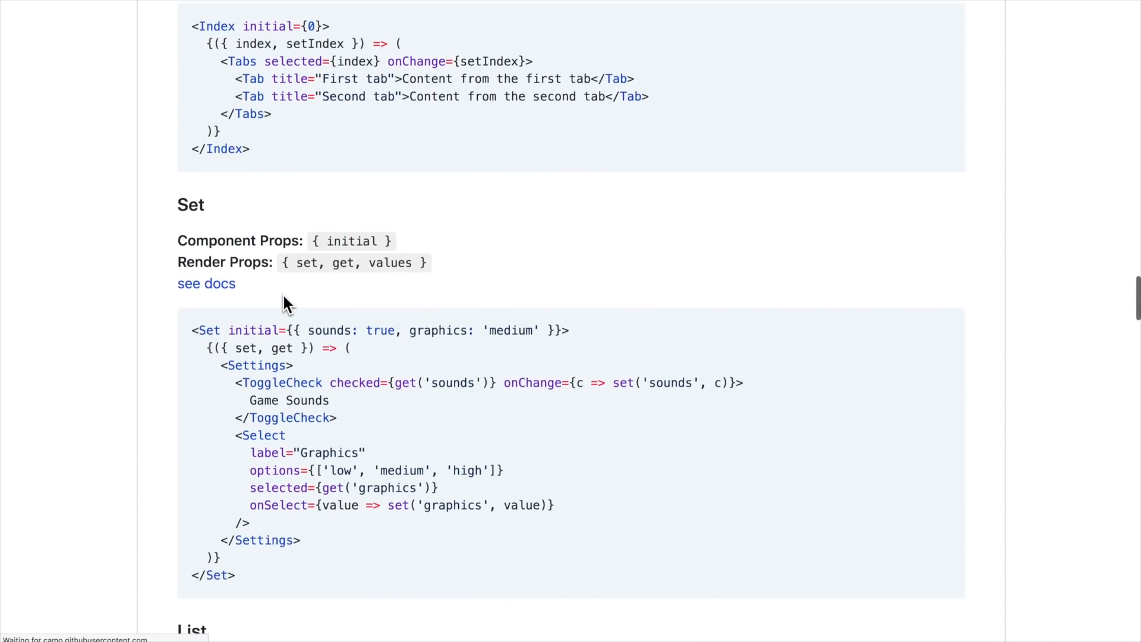
pyautogui.scroll(-3)
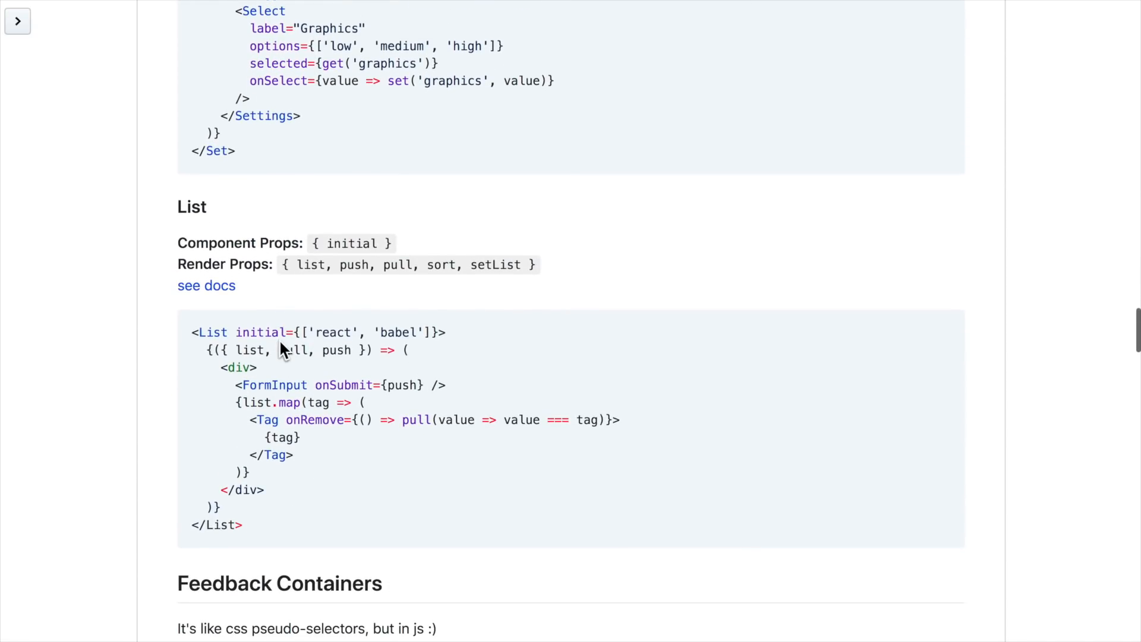
pyautogui.scroll(-3)
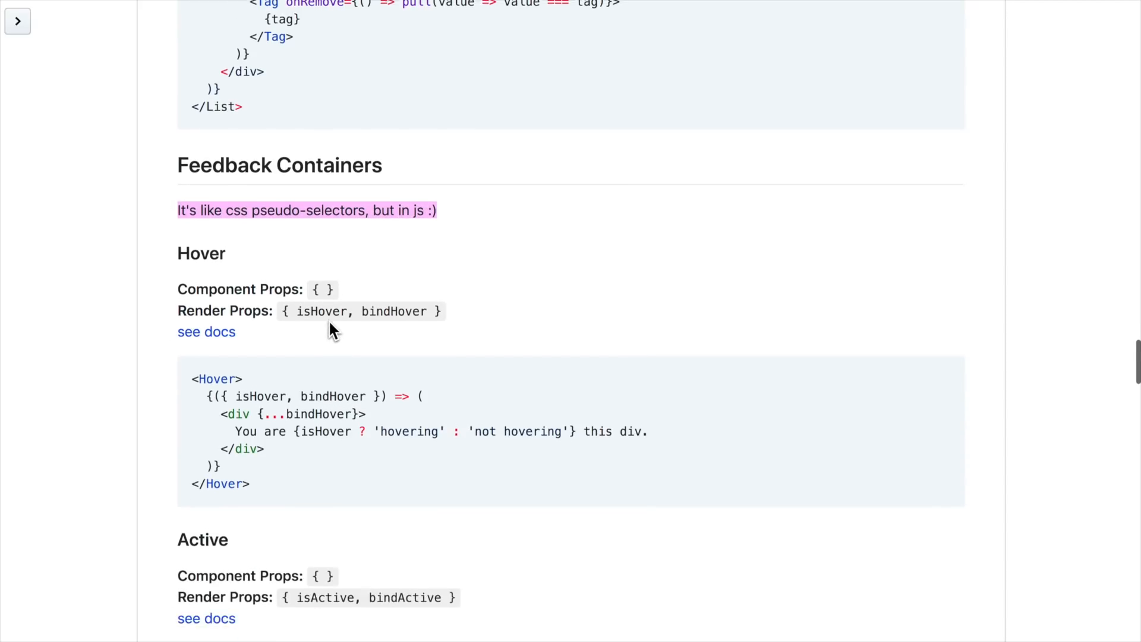
pyautogui.scroll(-3)
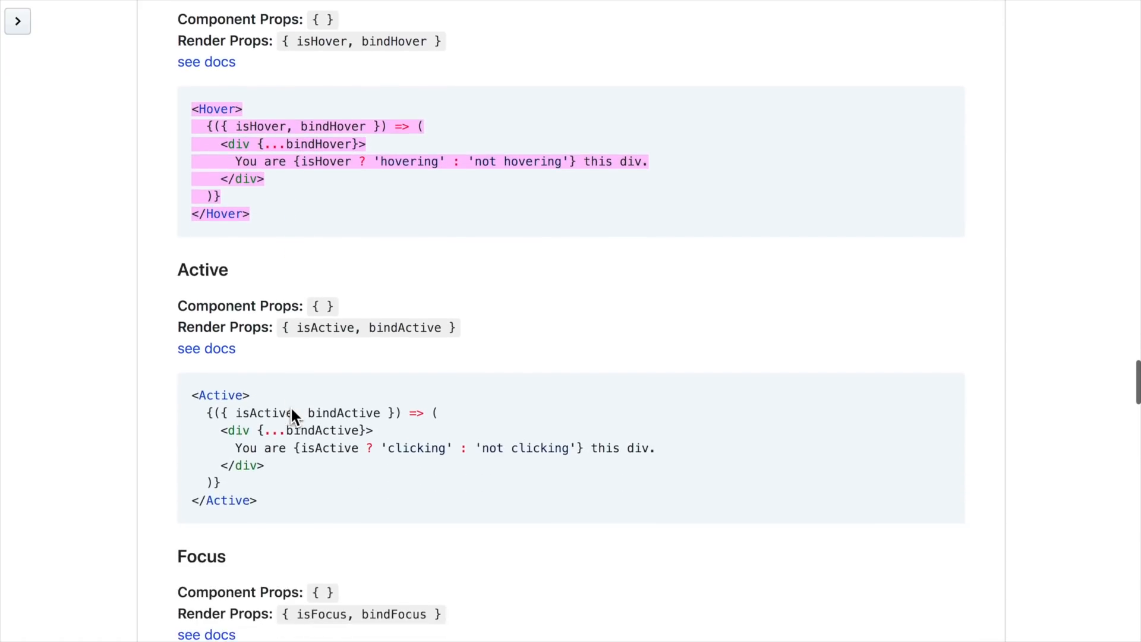
pyautogui.scroll(-3)
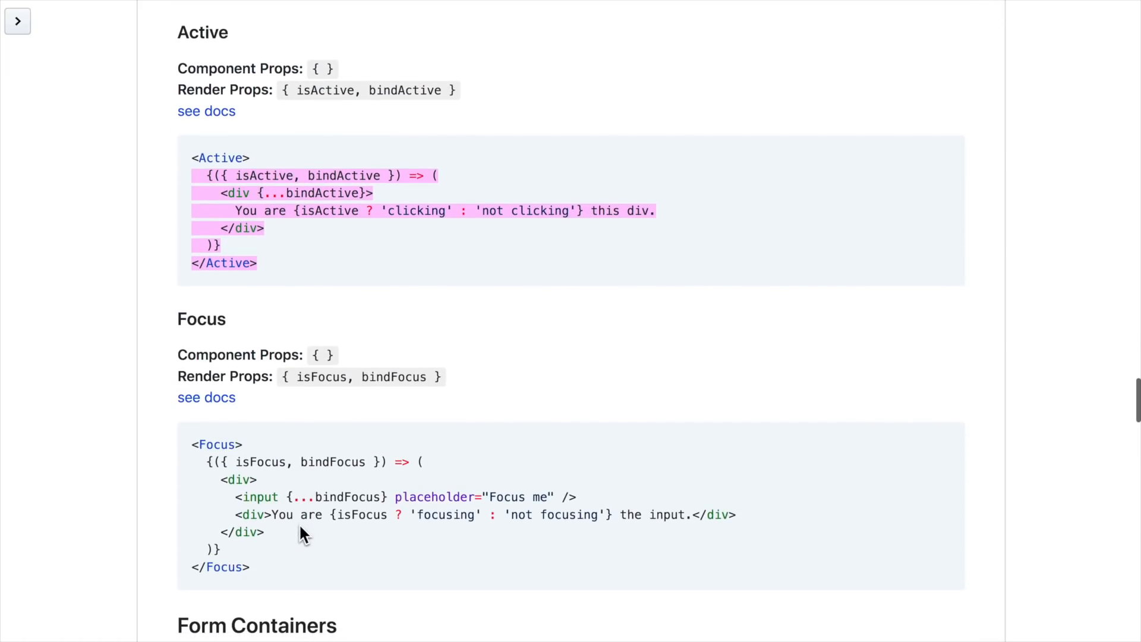
pyautogui.scroll(-3)
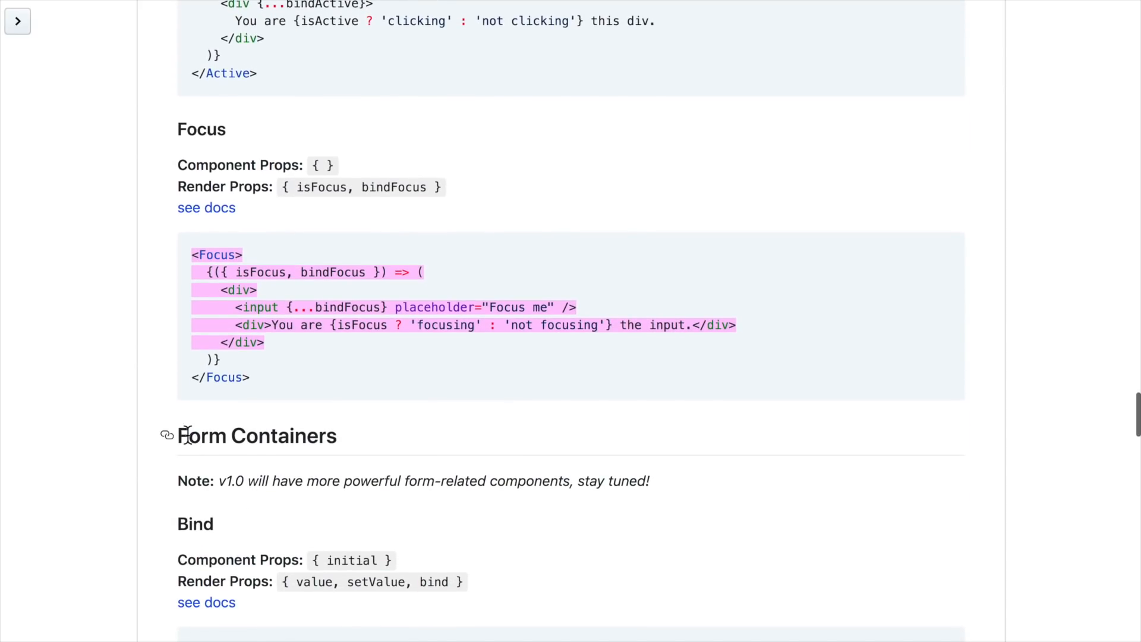
pyautogui.moveTo(261, 376)
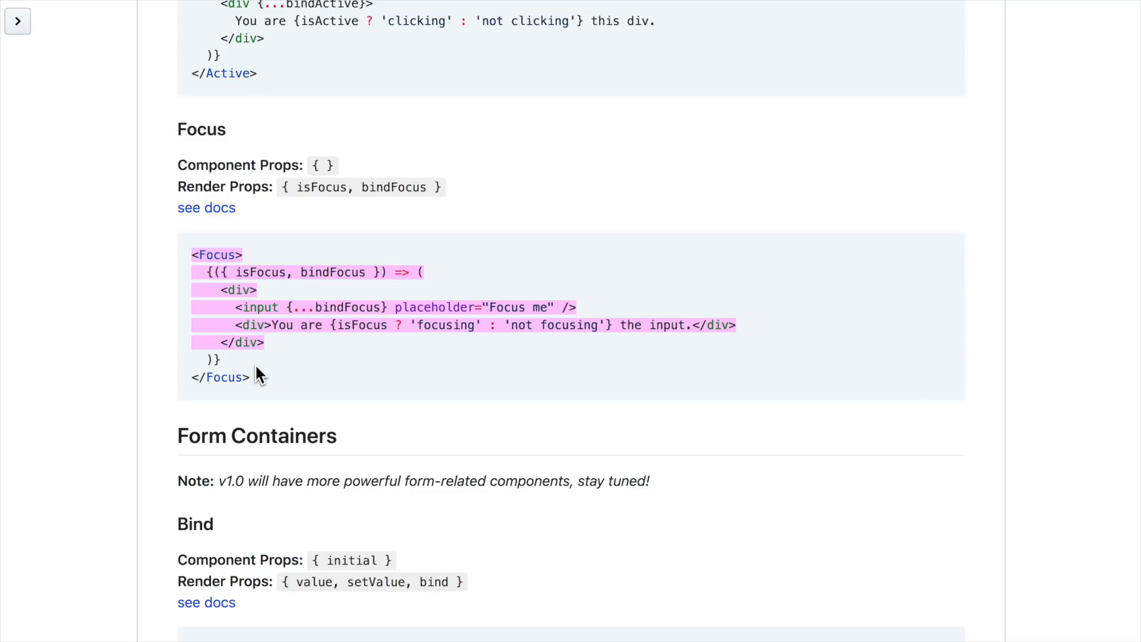
pyautogui.moveTo(260, 345)
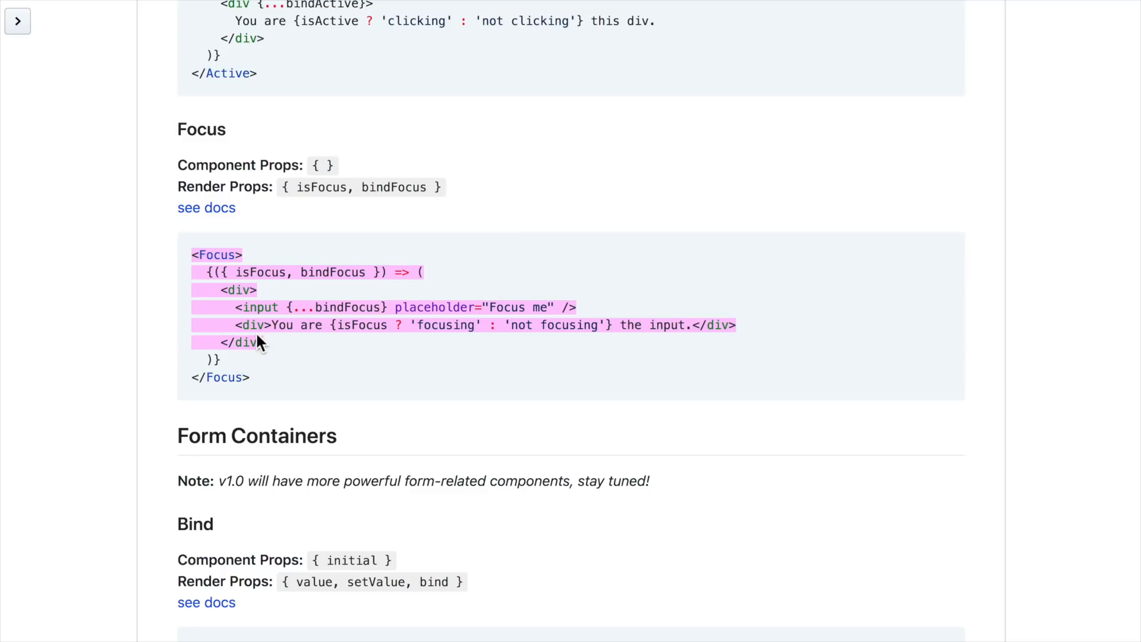
pyautogui.scroll(-3)
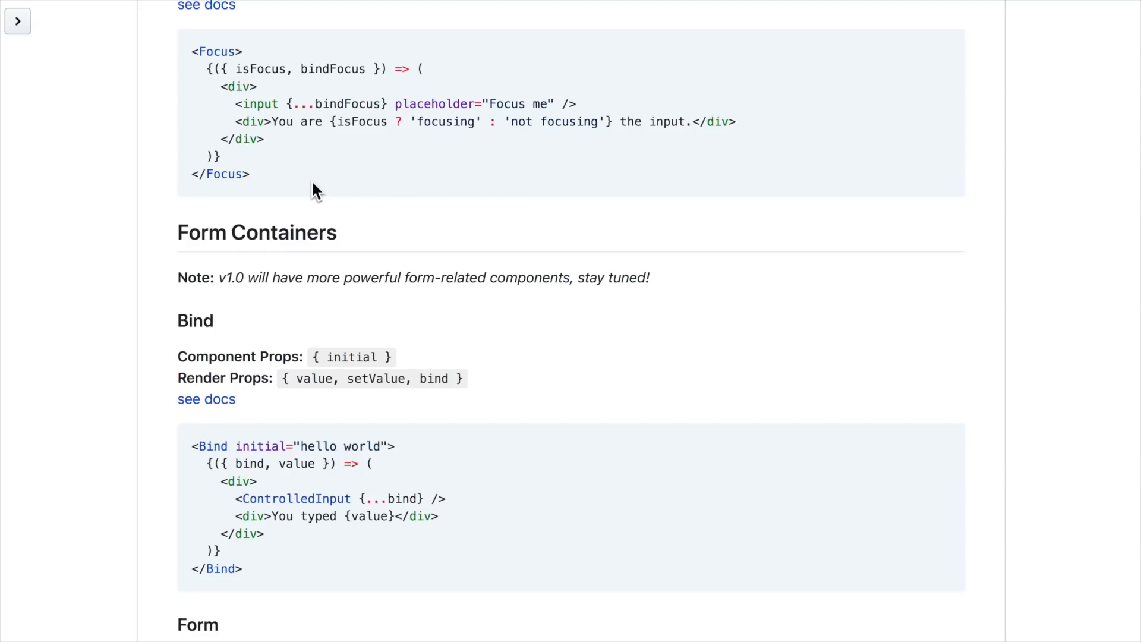
pyautogui.scroll(-3)
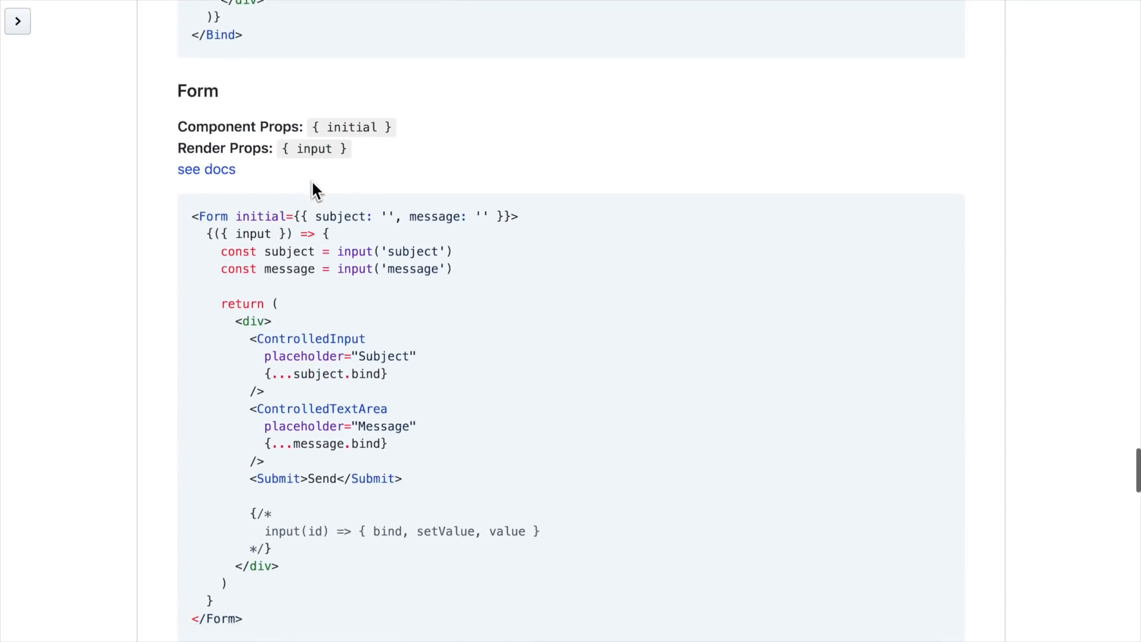
pyautogui.scroll(-3)
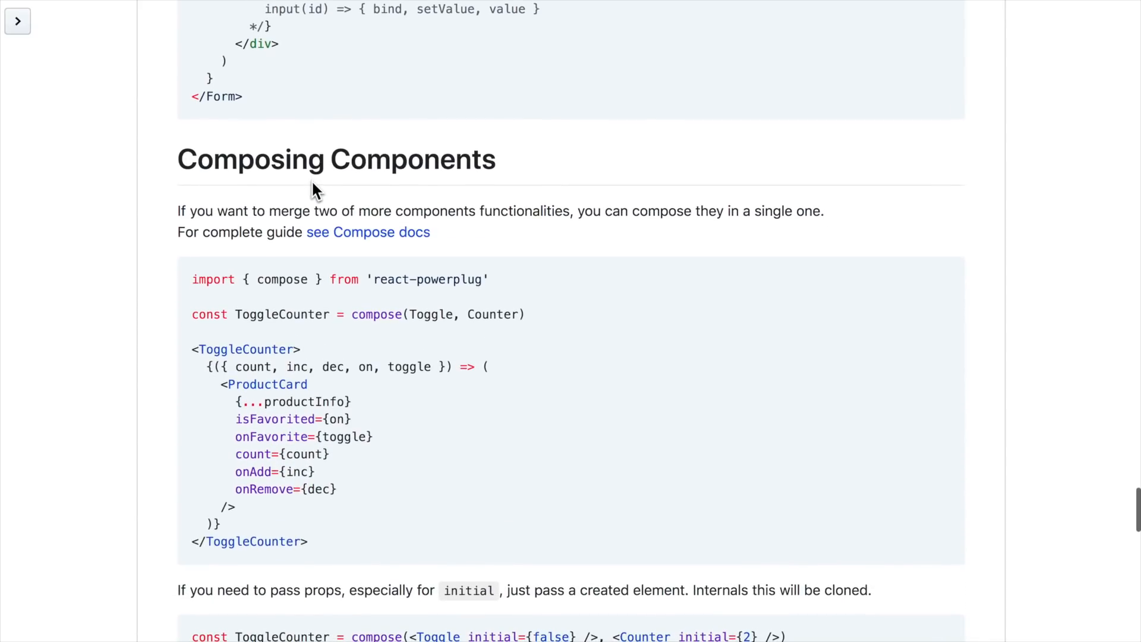
# - Scroll the README down to the built-in Compose component example
pyautogui.scroll(-3)
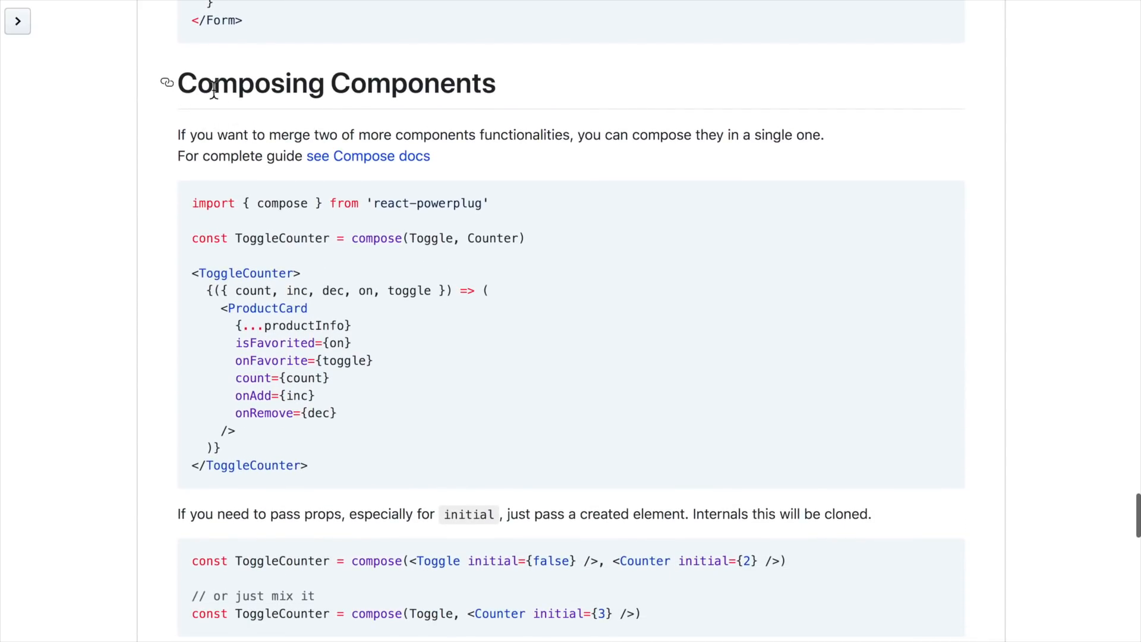
pyautogui.moveTo(409, 113)
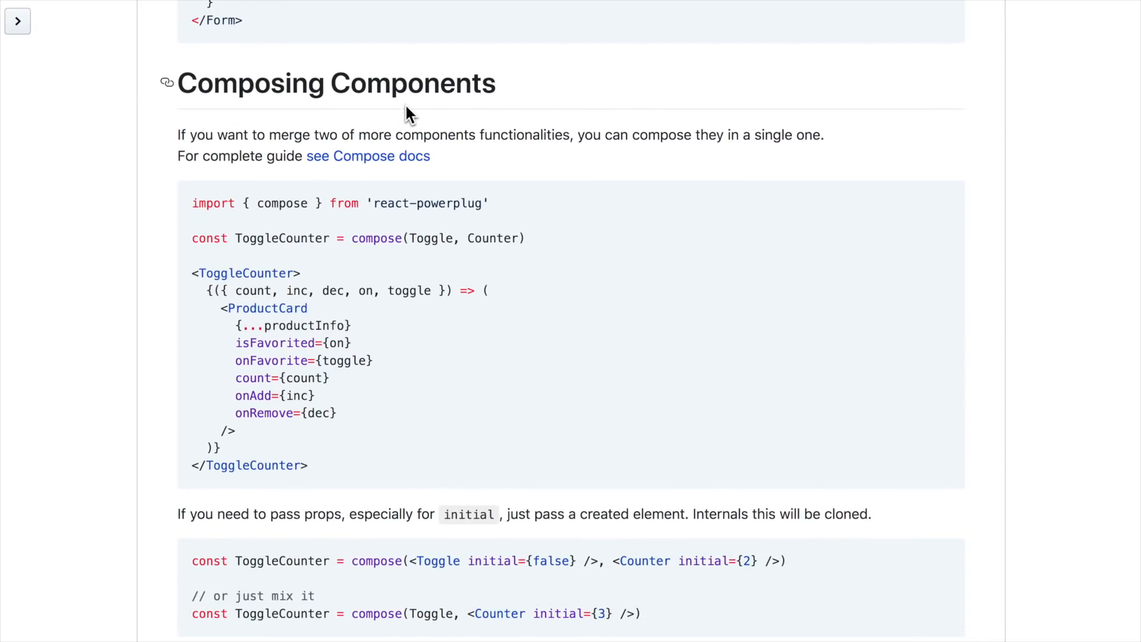
pyautogui.scroll(-3)
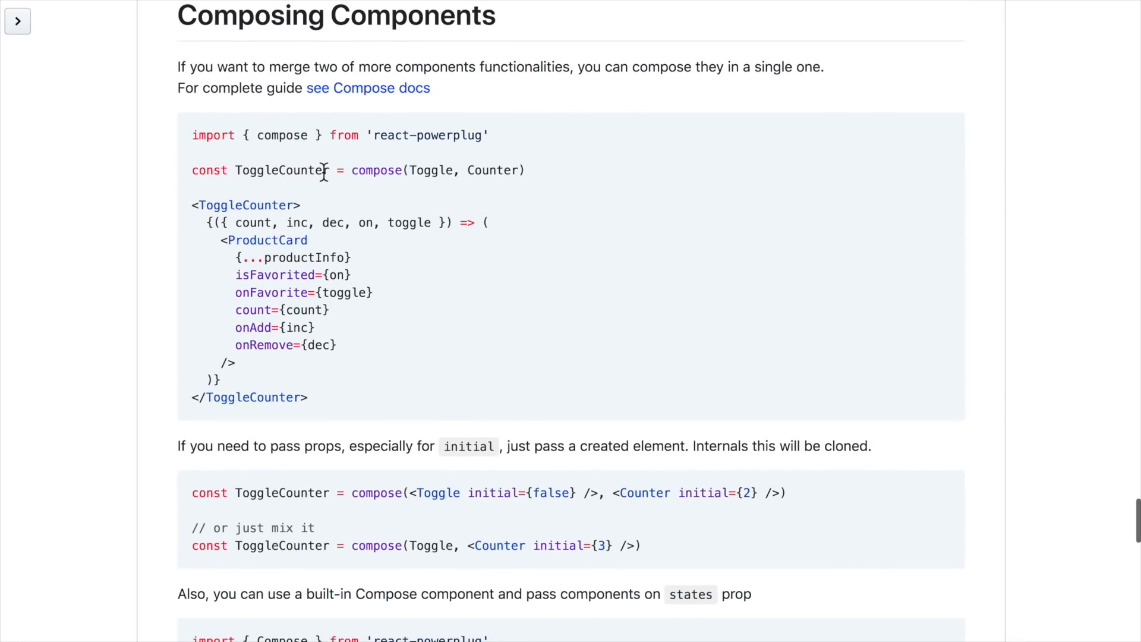
pyautogui.doubleClick(377, 170)
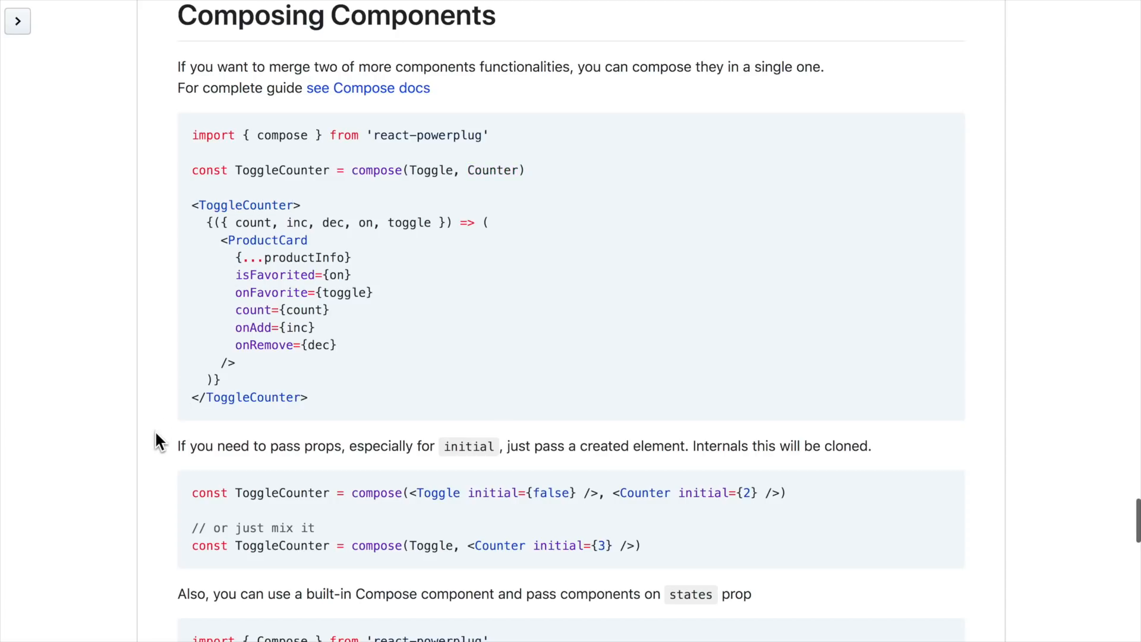
pyautogui.scroll(-3)
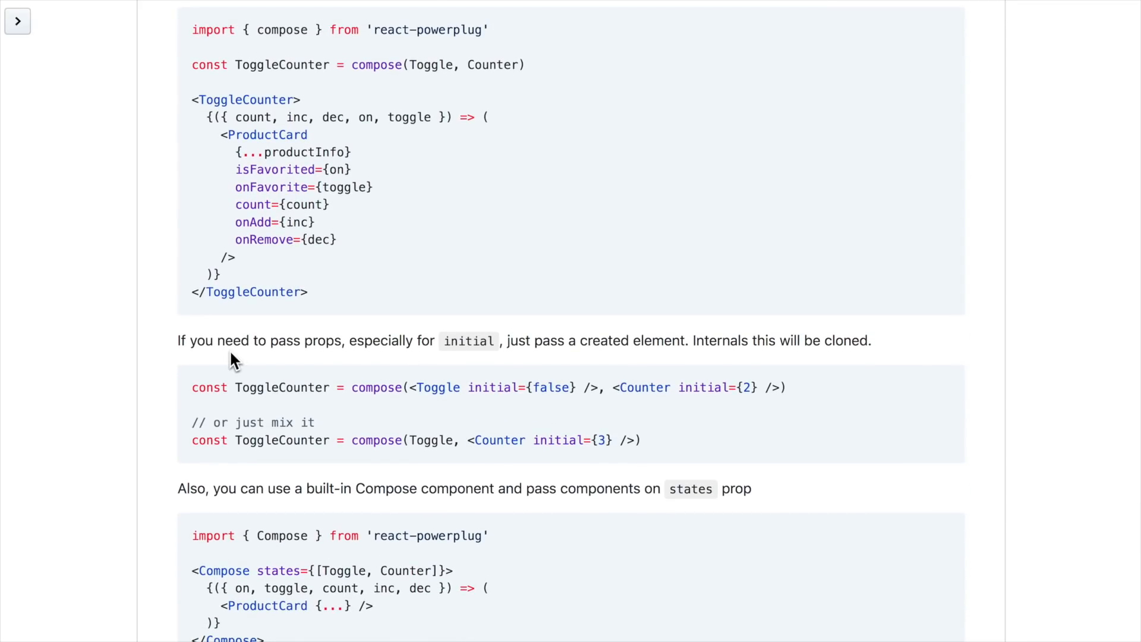
pyautogui.scroll(-3)
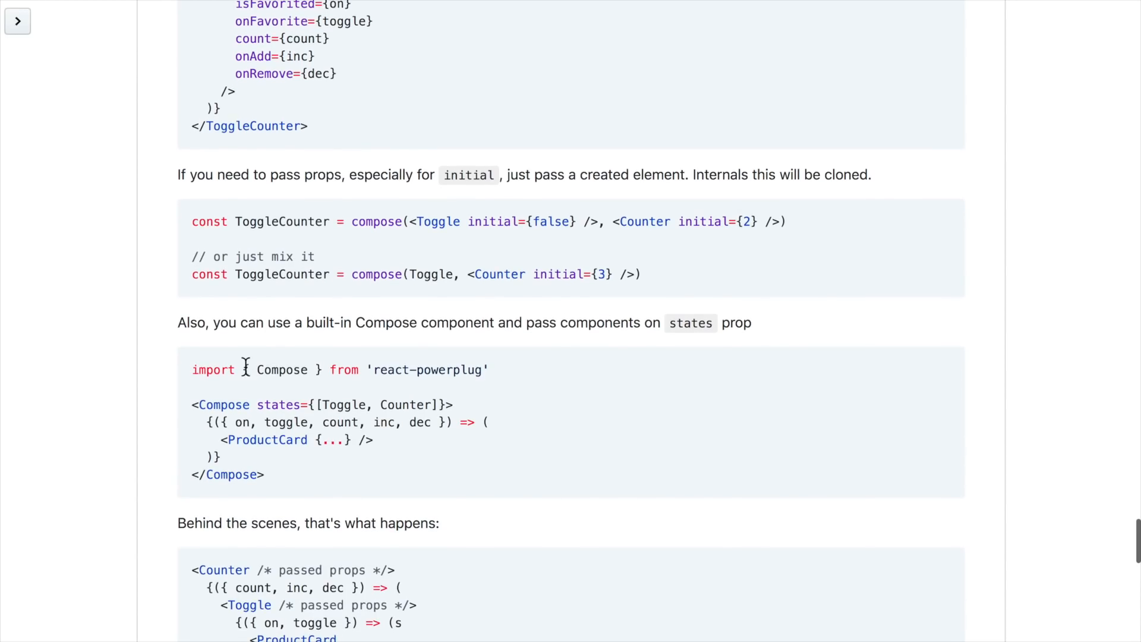
pyautogui.scroll(-3)
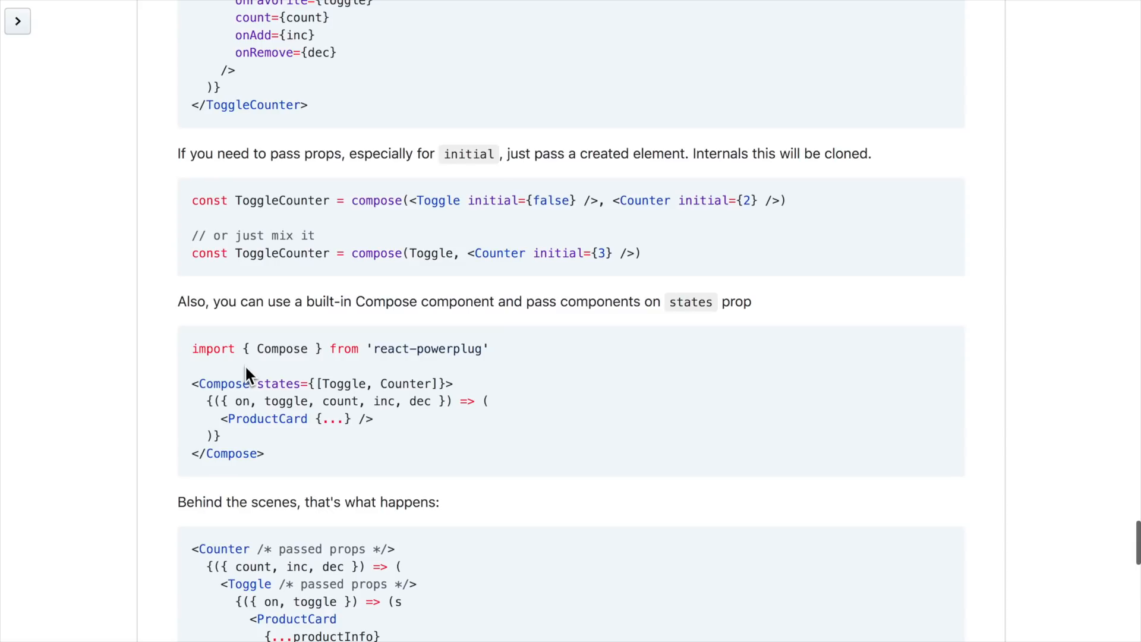
pyautogui.moveTo(411, 200)
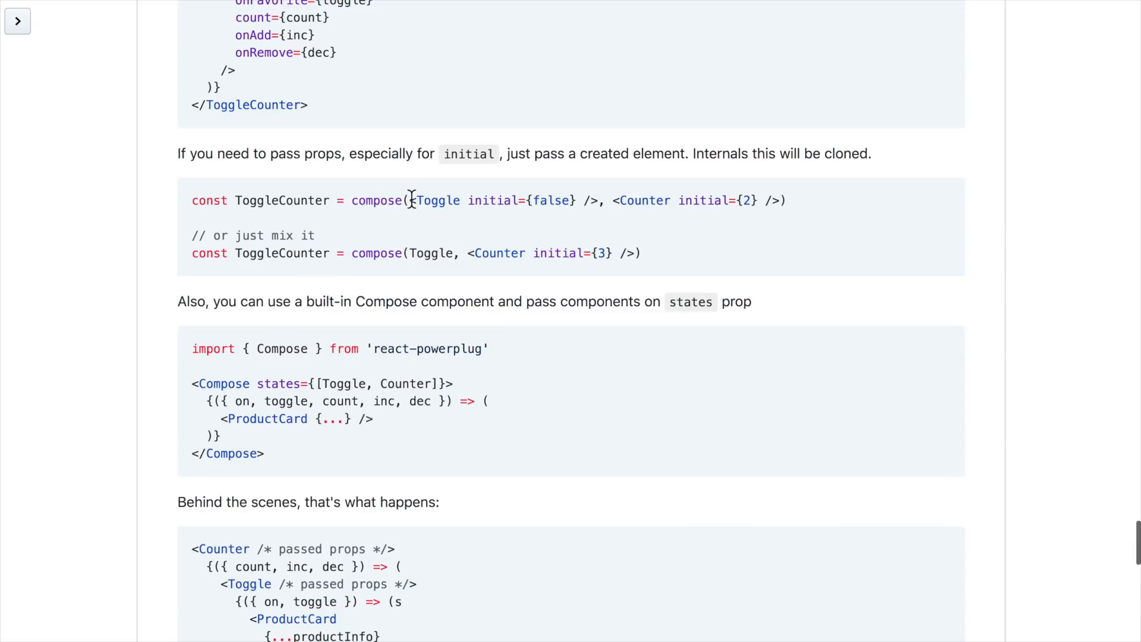
# - Highlight the Toggle initial={false} element in the 'Behind the scenes' nested Counter/Toggle code
pyautogui.moveTo(412, 199); pyautogui.dragTo(604, 199)
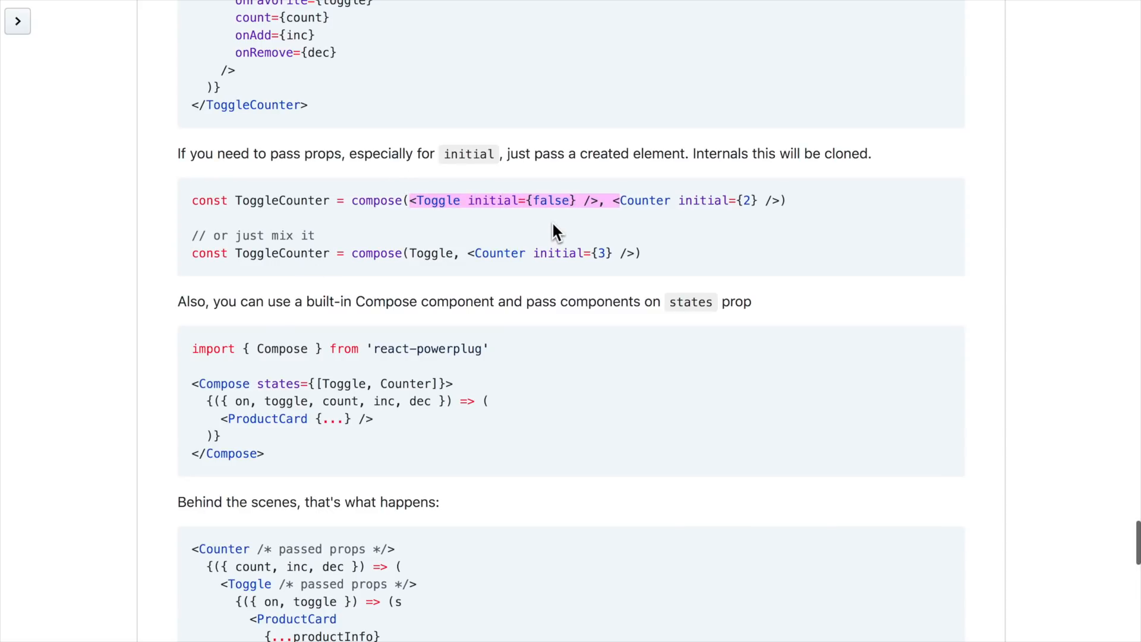
pyautogui.scroll(-3)
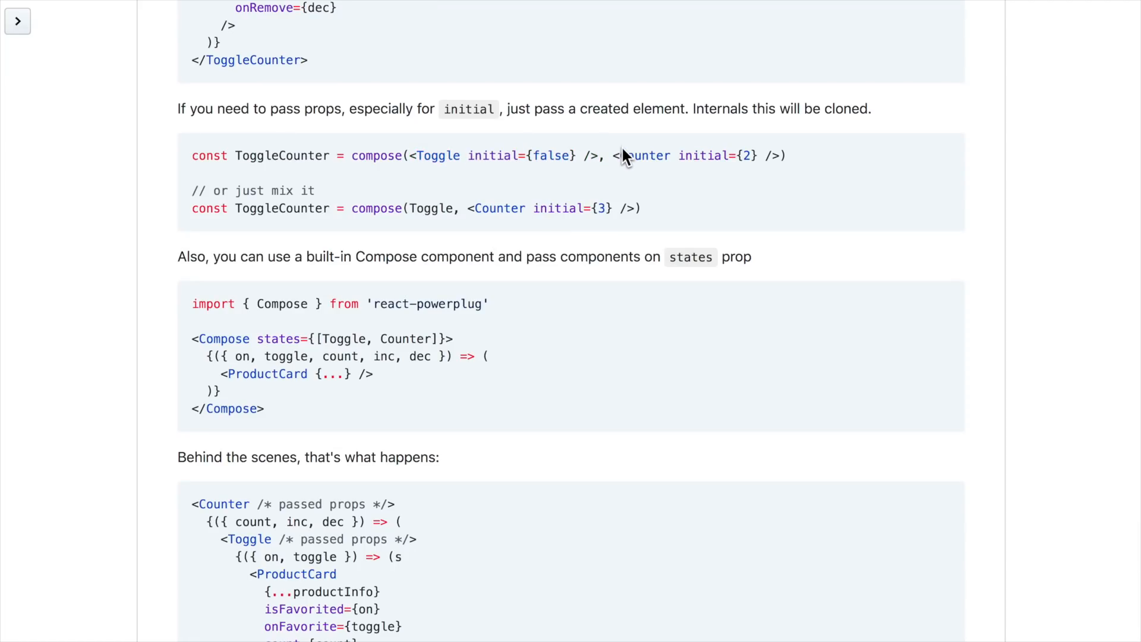
pyautogui.moveTo(378, 177)
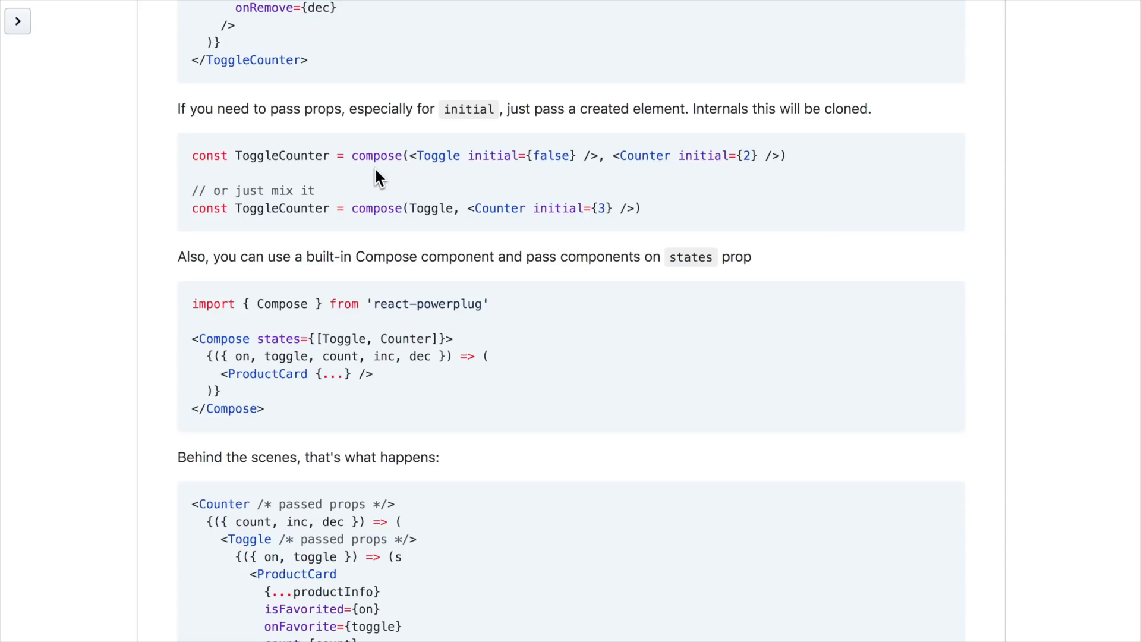
pyautogui.scroll(-3)
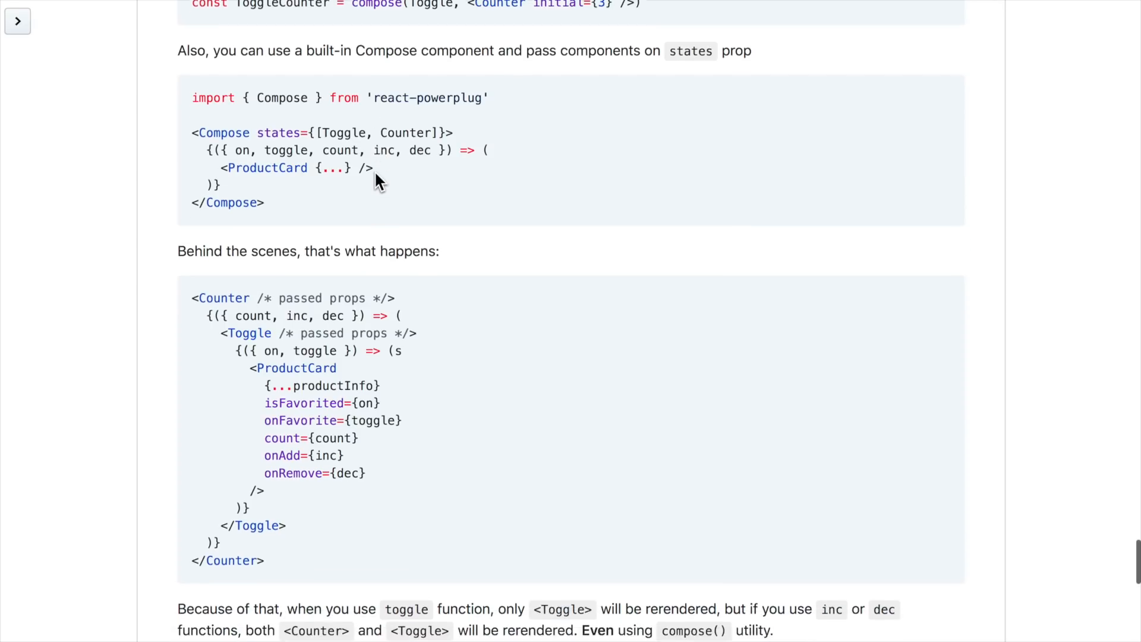
# - Scroll down to the CodeSandbox examples links and the Install section
pyautogui.scroll(-3)
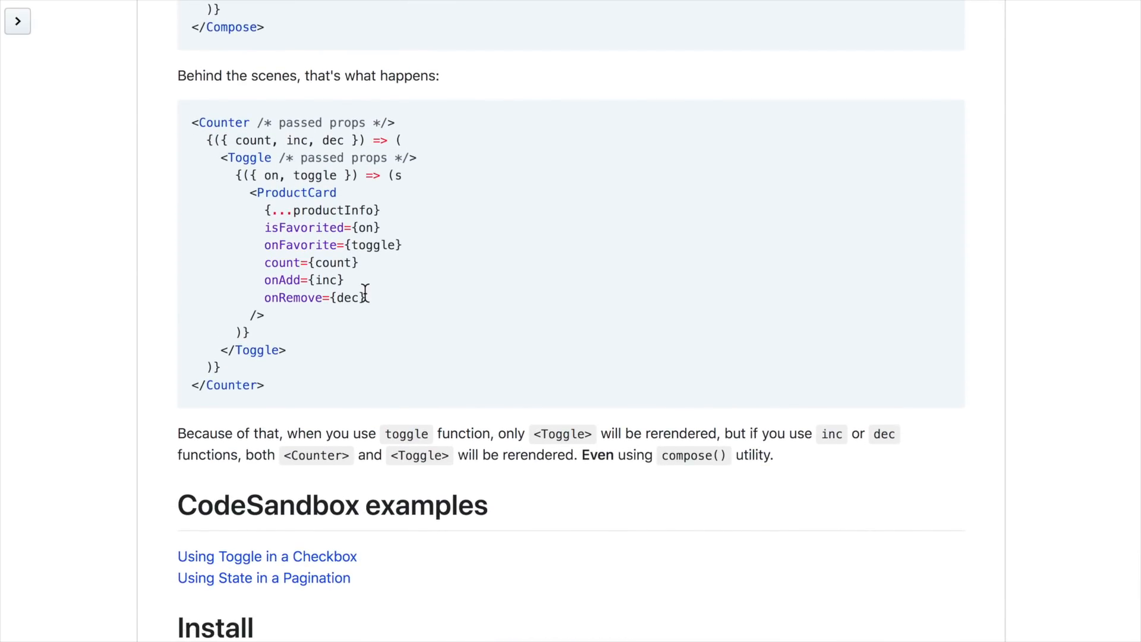
pyautogui.scroll(-3)
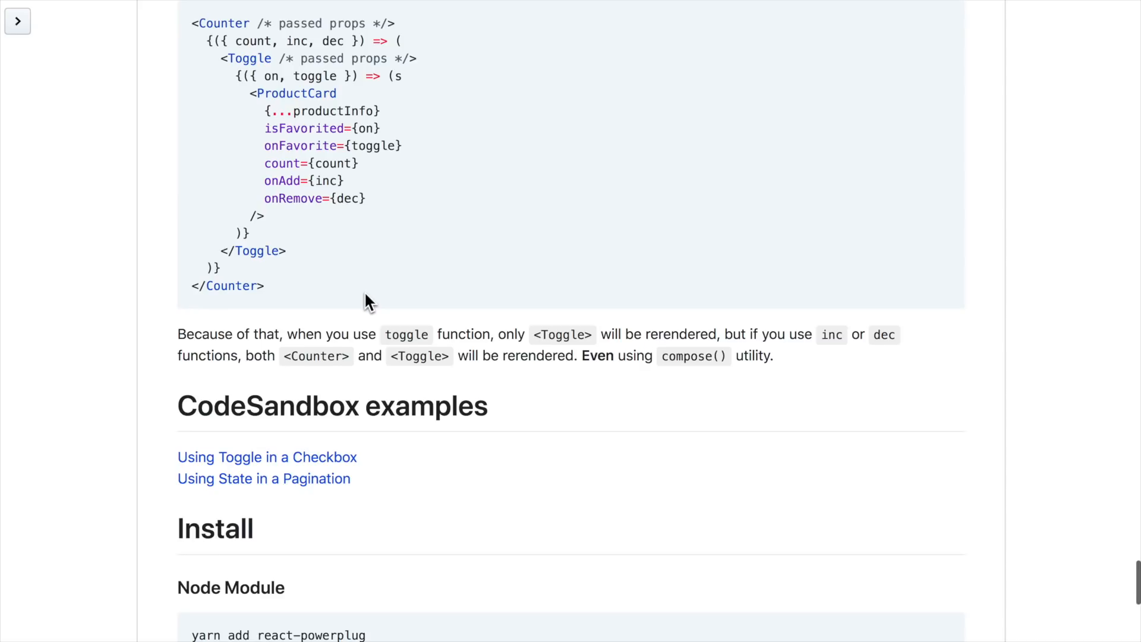
pyautogui.scroll(-3)
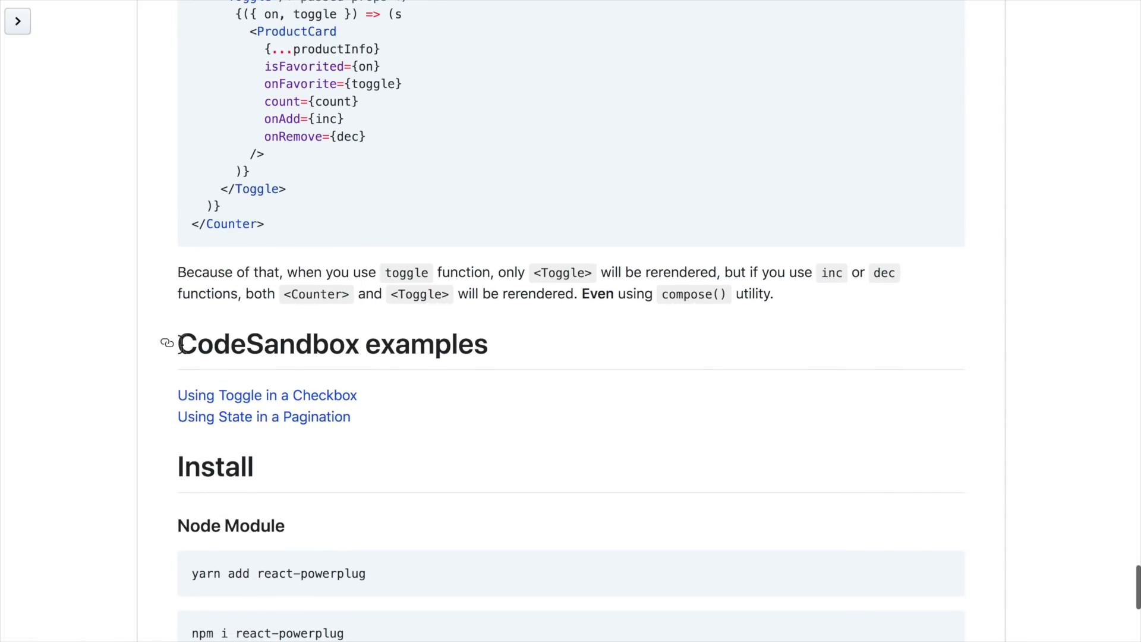
pyautogui.moveTo(479, 381)
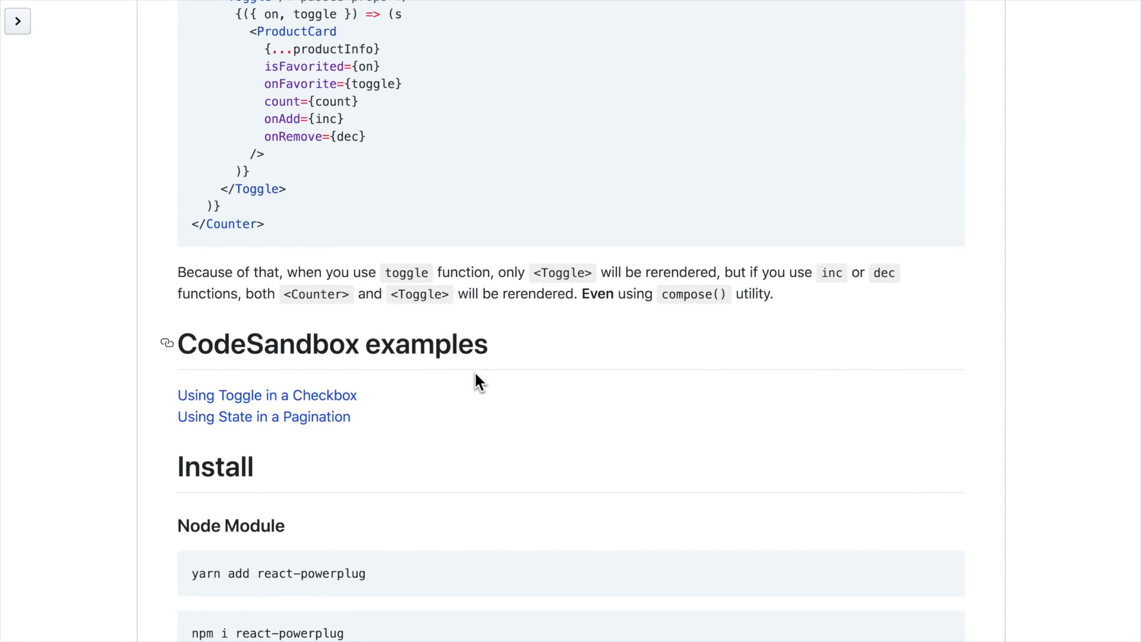
pyautogui.scroll(-3)
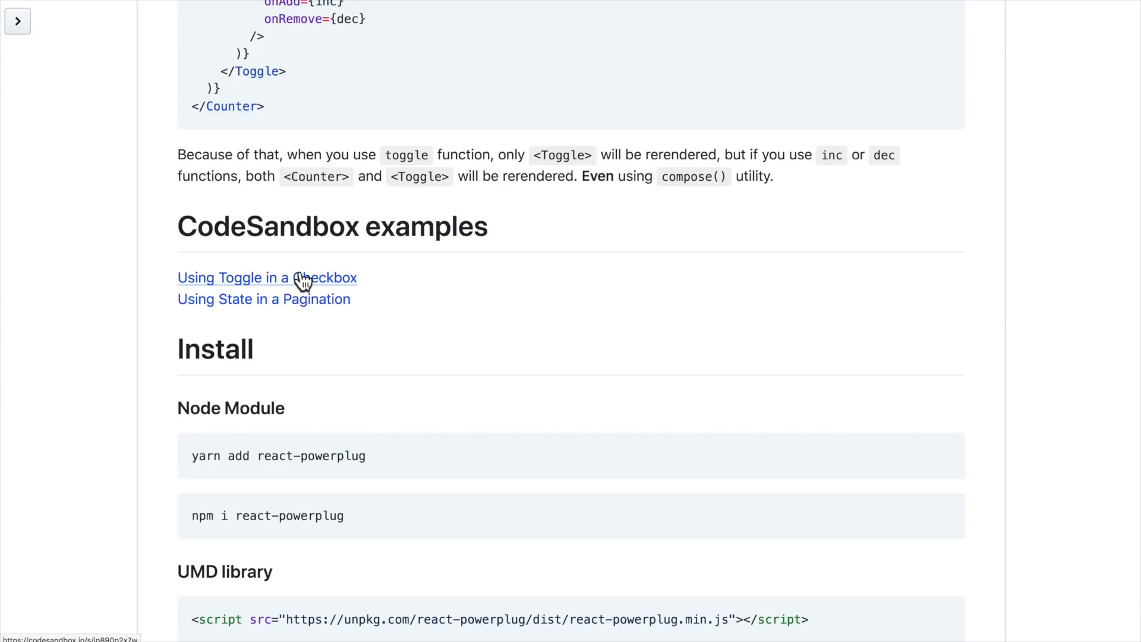
# - Open the 'Using Toggle in a Checkbox' sandbox and toggle its 'Click me to toggle!' checkbox
pyautogui.click(268, 277)
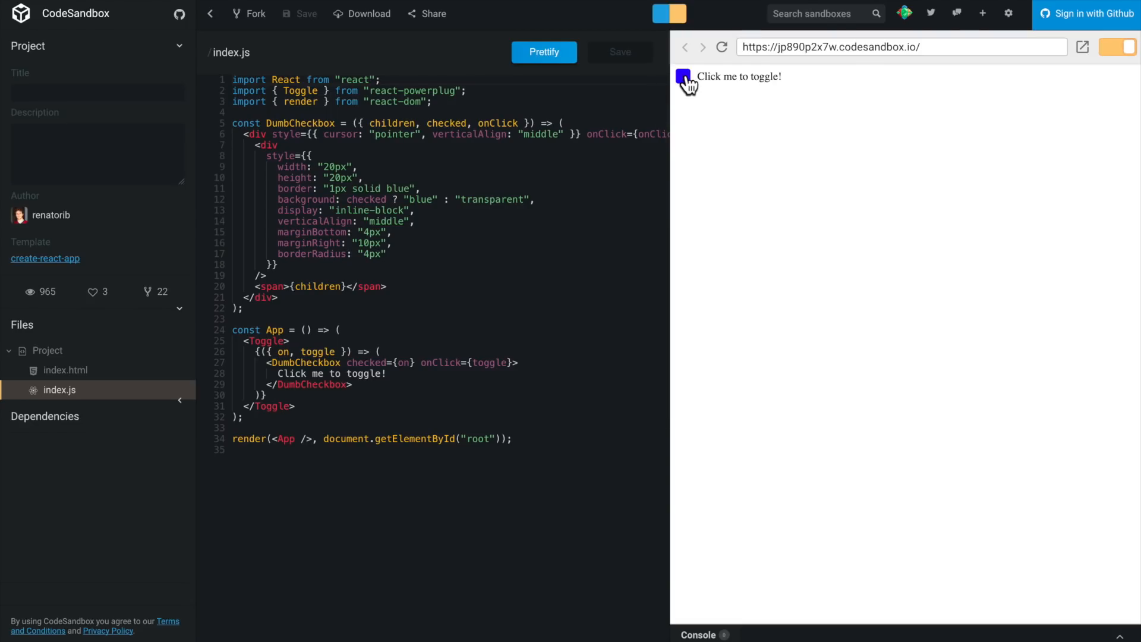
pyautogui.click(682, 76)
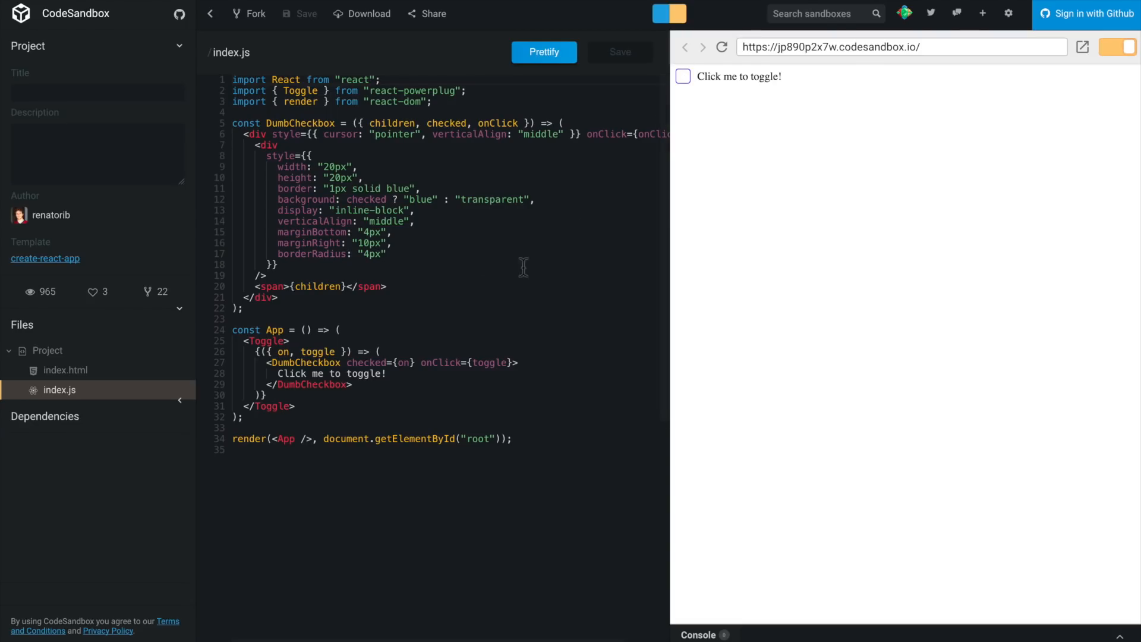
pyautogui.moveTo(232, 329); pyautogui.dragTo(297, 406)
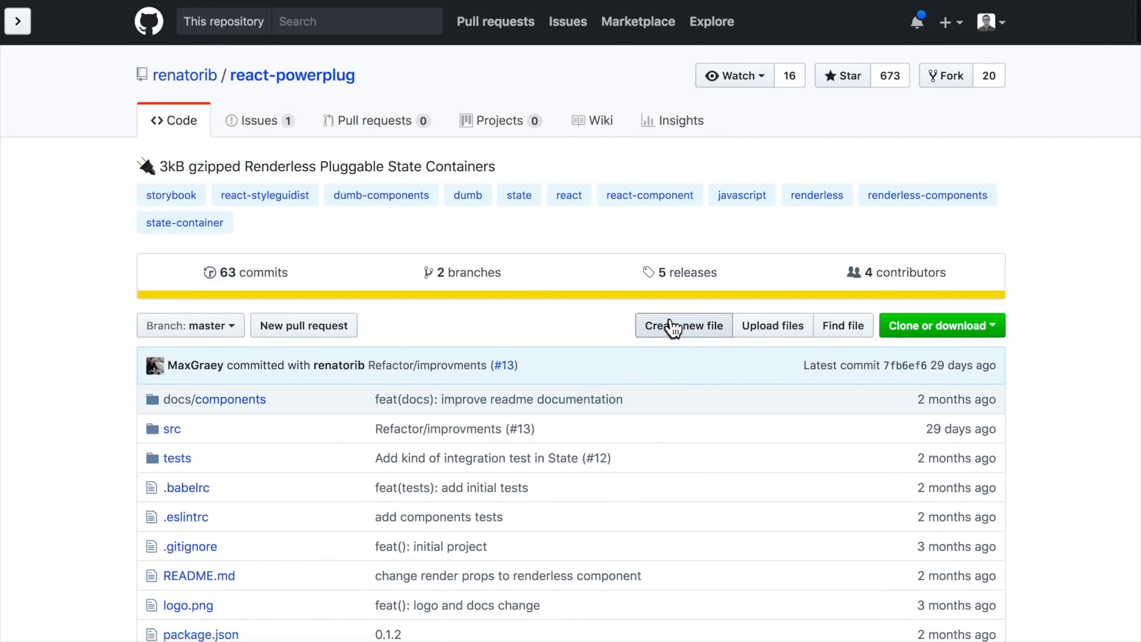
pyautogui.scroll(-3)
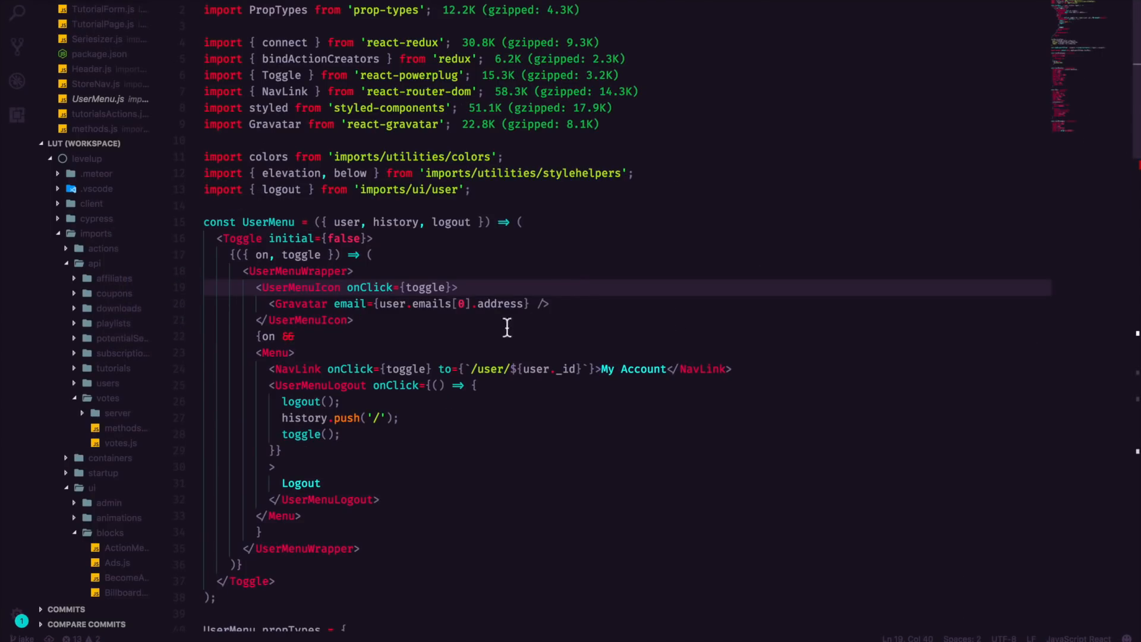
# - Scroll UserMenu.js from the react-powerplug Toggle import down to the <Toggle> render function
pyautogui.scroll(-3)
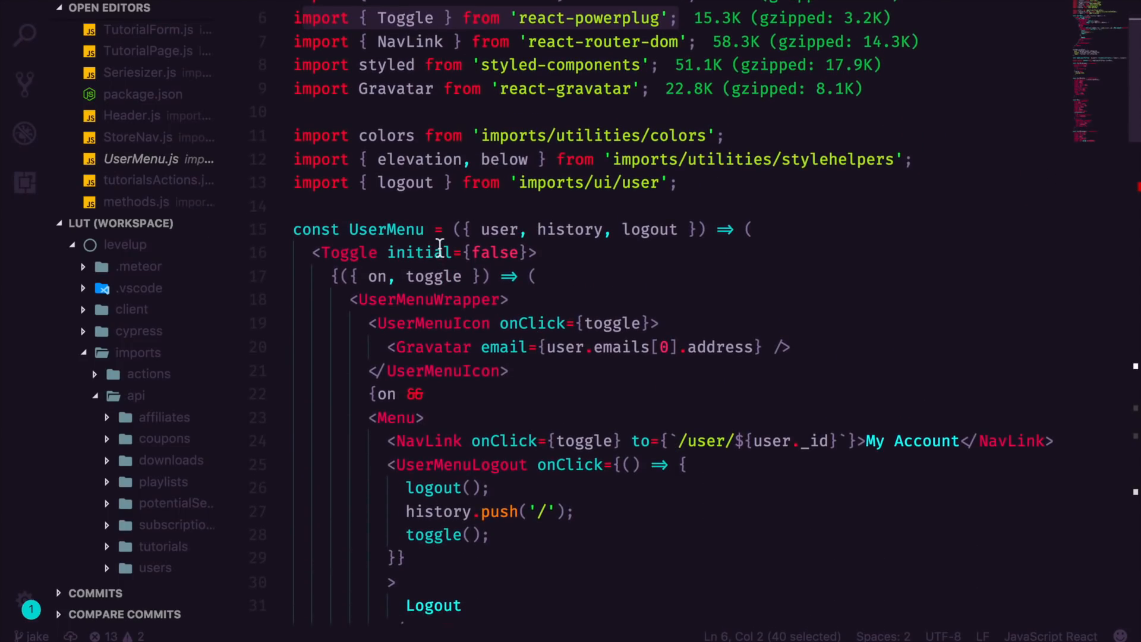
pyautogui.scroll(-3)
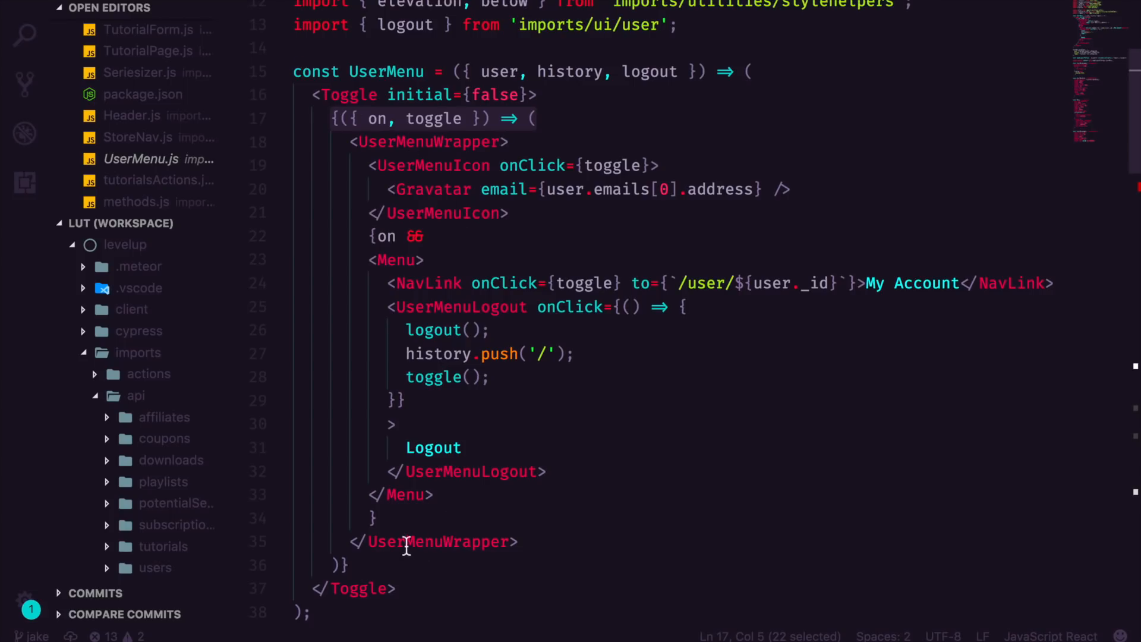
pyautogui.moveTo(375, 568)
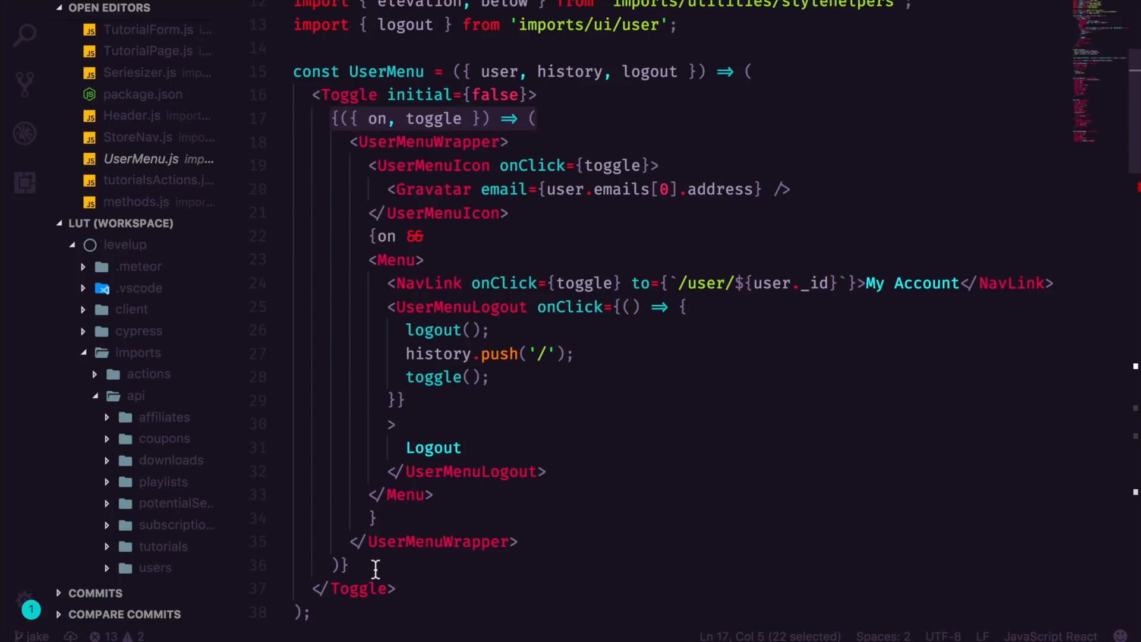
# - Highlight UserMenuIcon, the logout handler's toggle() call and the 'on &&' menu condition in UserMenu.js
pyautogui.click(426, 119)
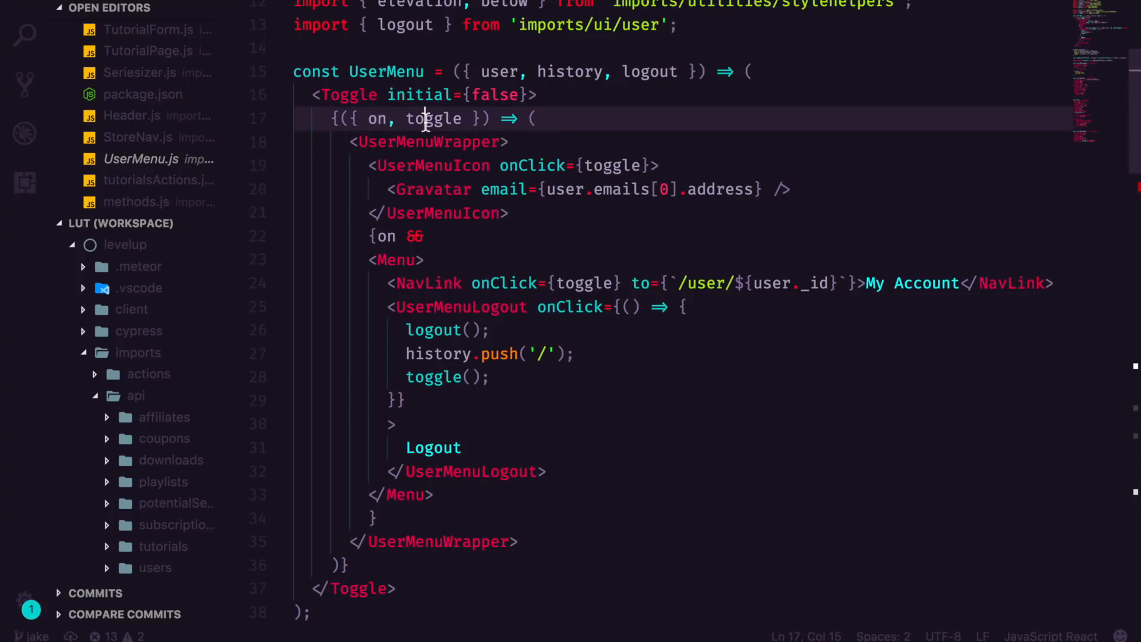
pyautogui.doubleClick(432, 165)
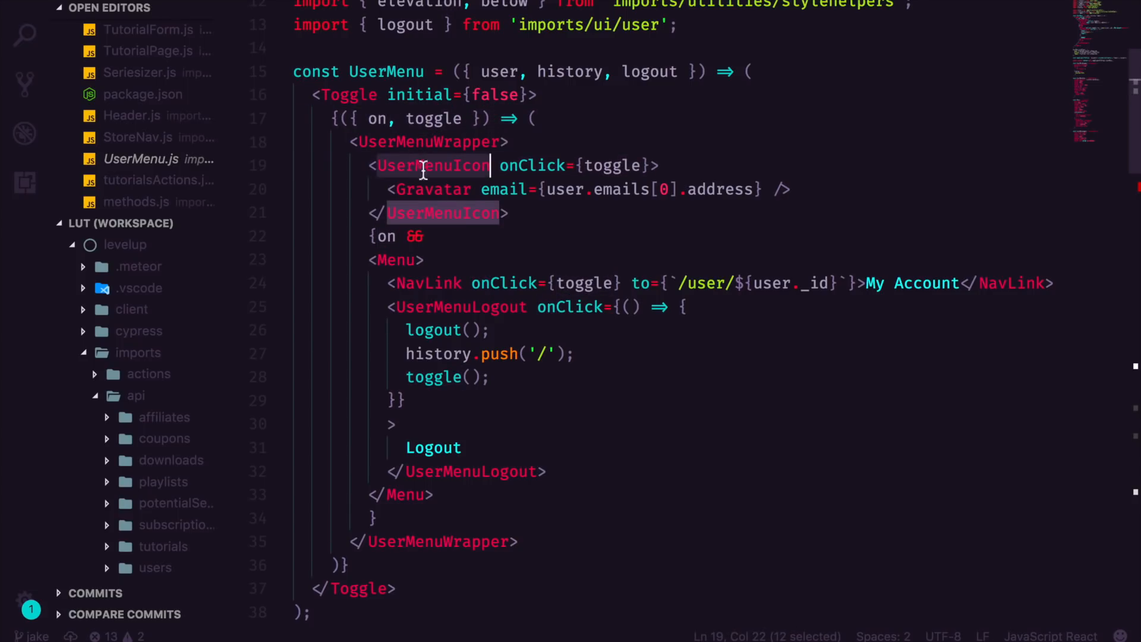
pyautogui.doubleClick(611, 165)
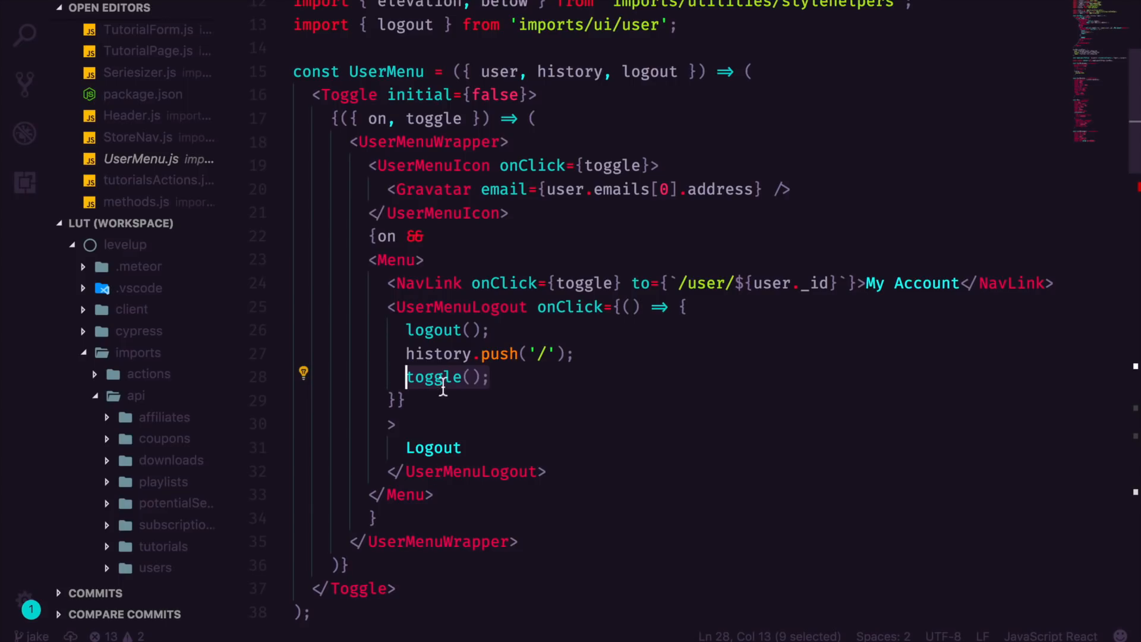
pyautogui.moveTo(560, 443)
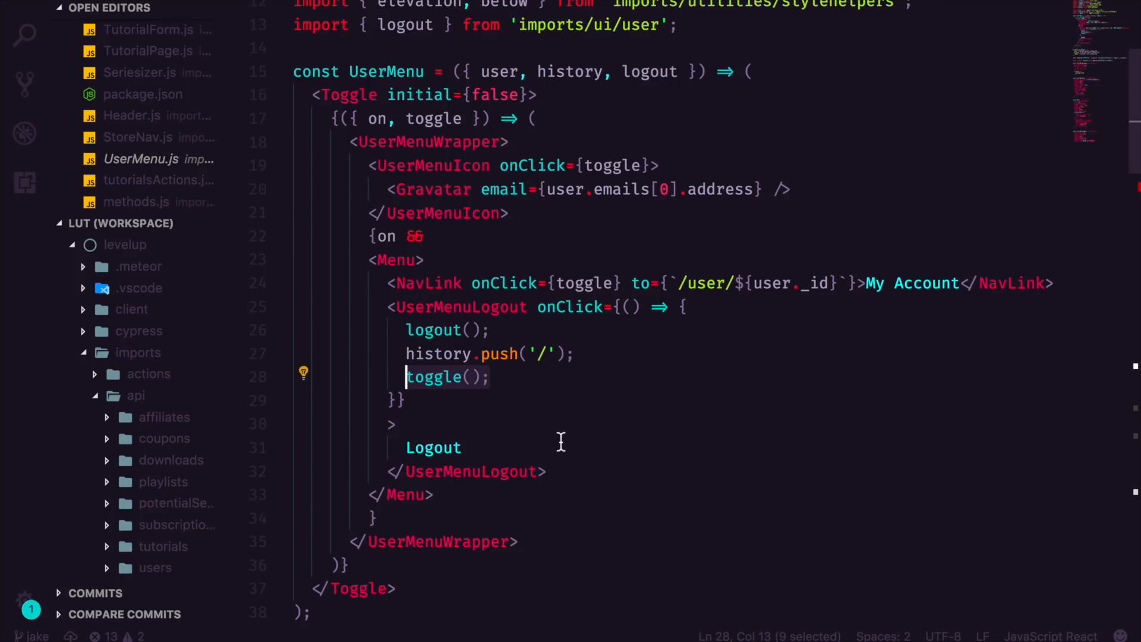
pyautogui.doubleClick(377, 119)
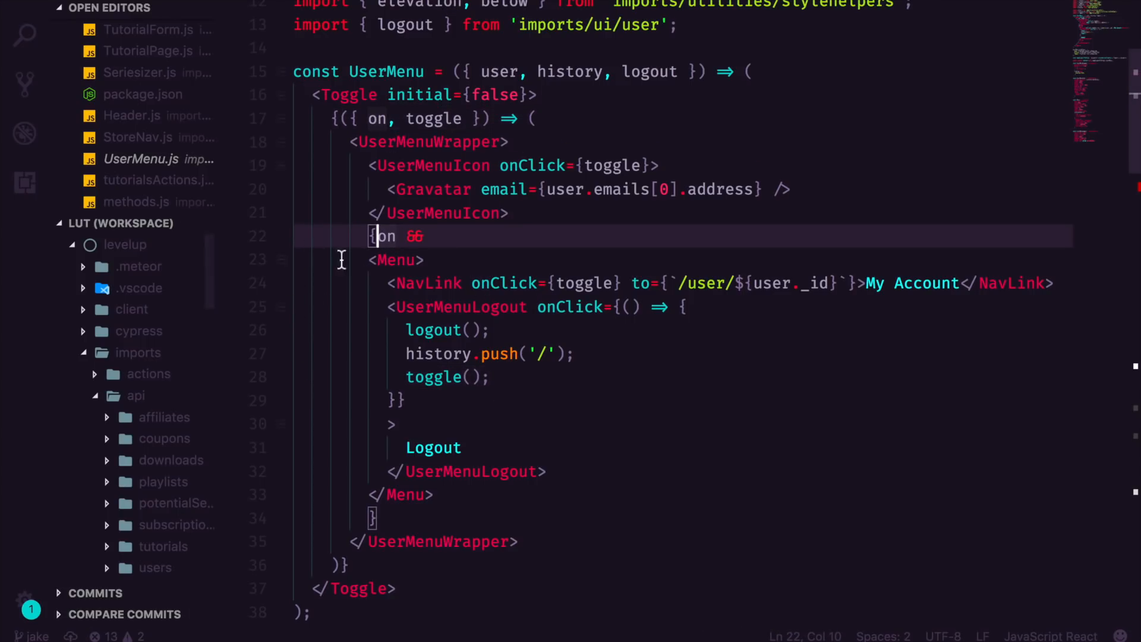
pyautogui.moveTo(879, 185)
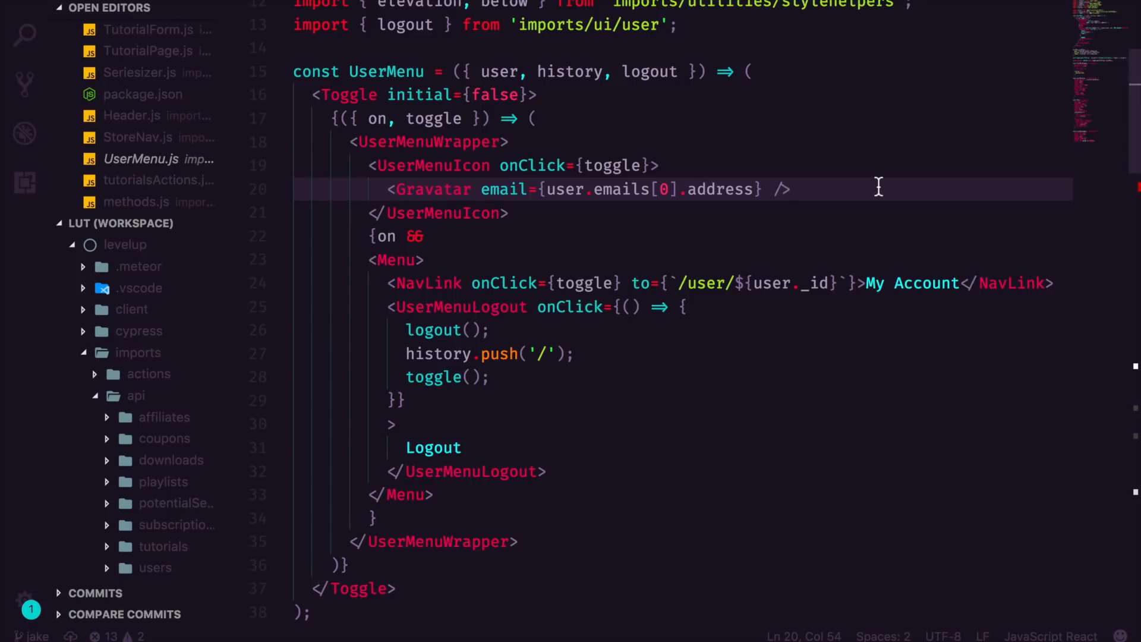
pyautogui.scroll(-3)
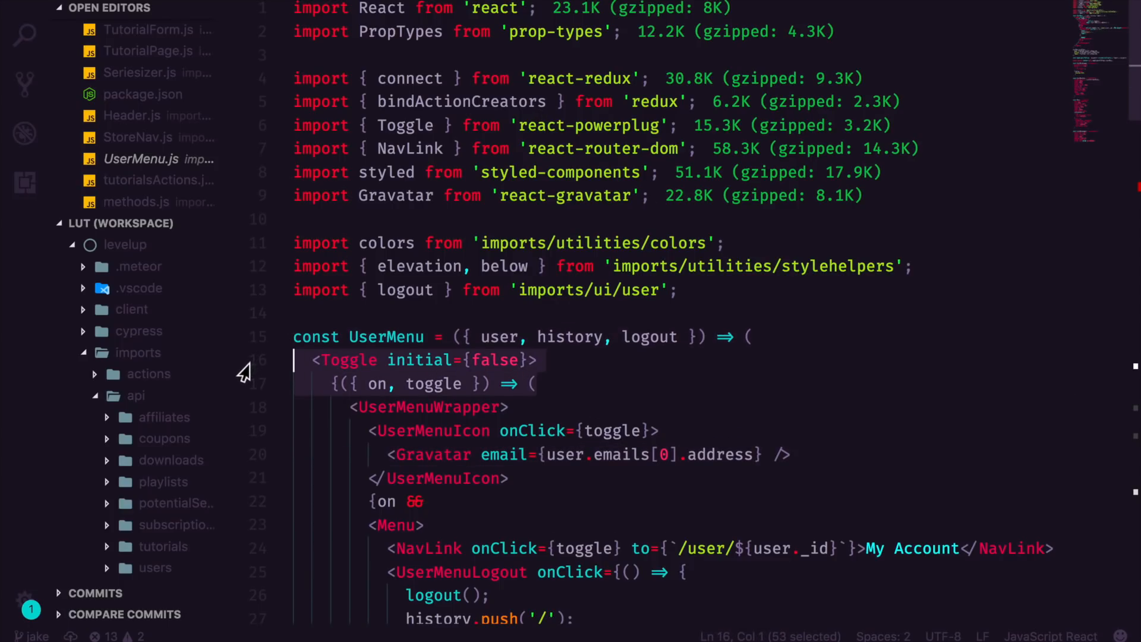
pyautogui.scroll(-3)
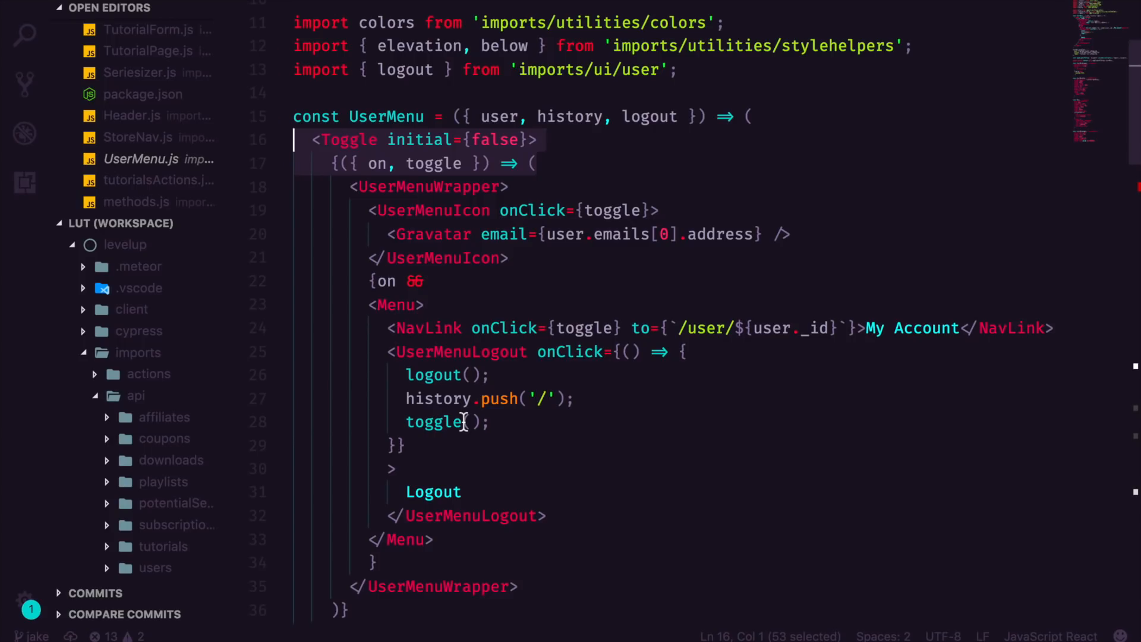
pyautogui.moveTo(465, 428)
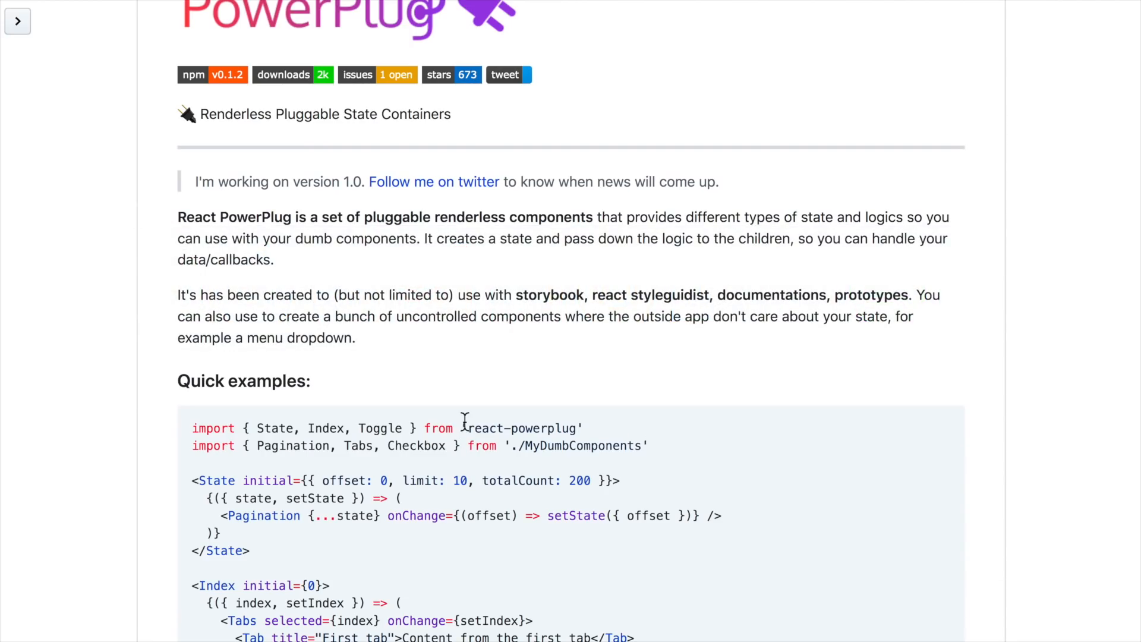
# - Scroll the README from Quick examples to the Renderless Components explanation
pyautogui.scroll(-3)
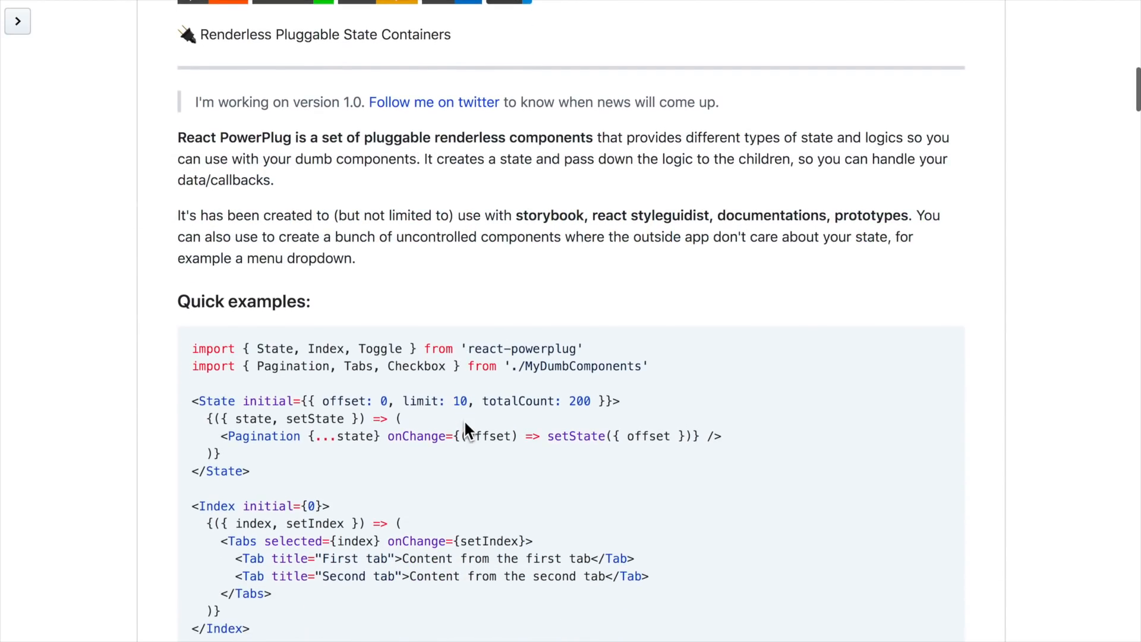
pyautogui.scroll(-3)
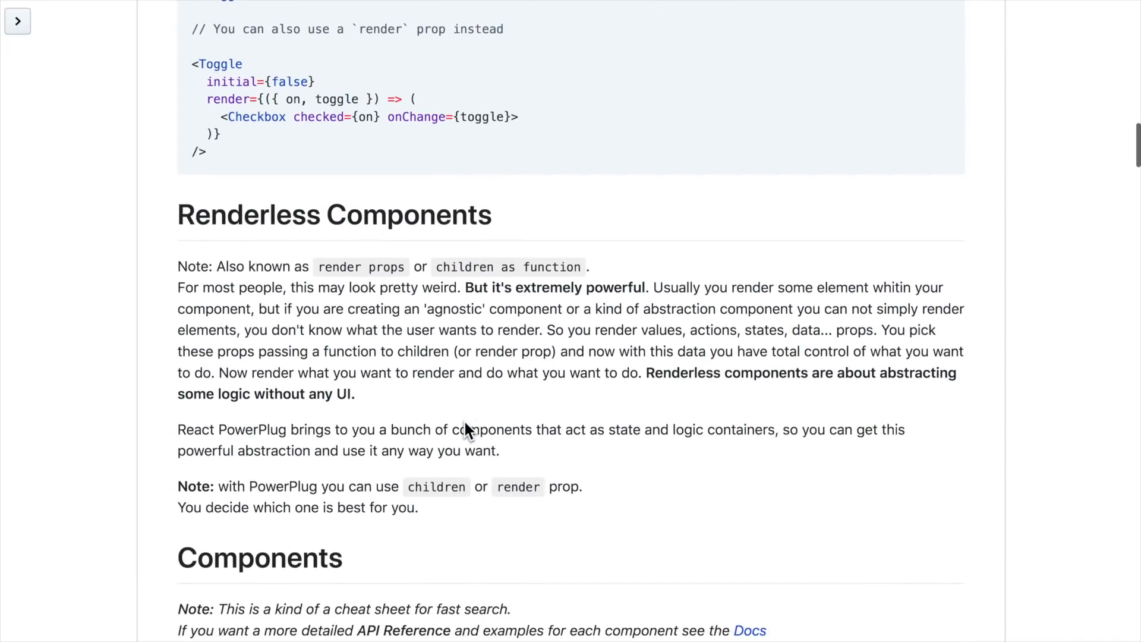